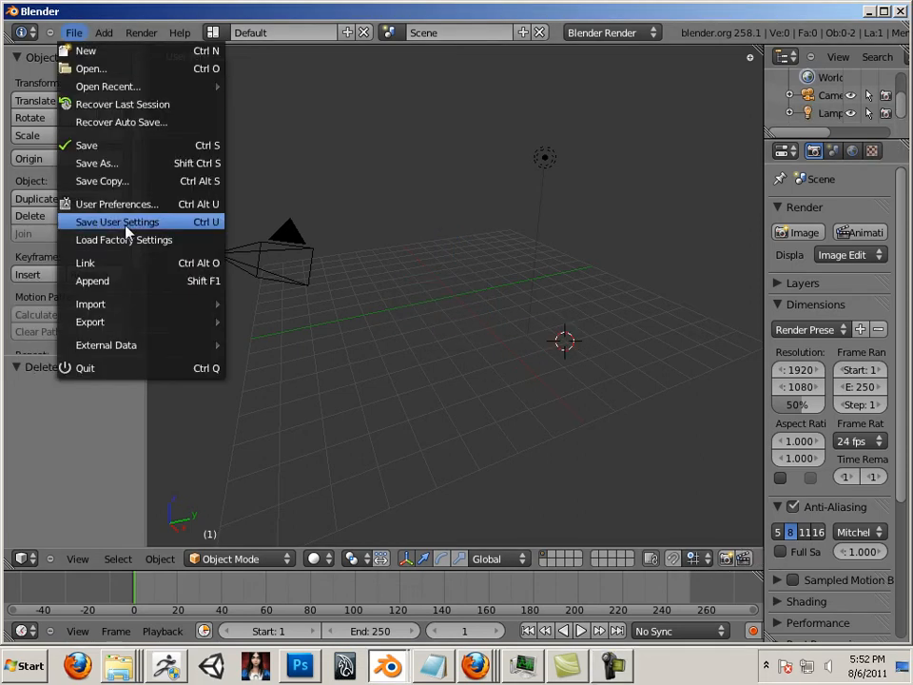
Step: Import the high-poly chest OBJ via File > Import > Wavefront (.obj)
left_click(116, 204)
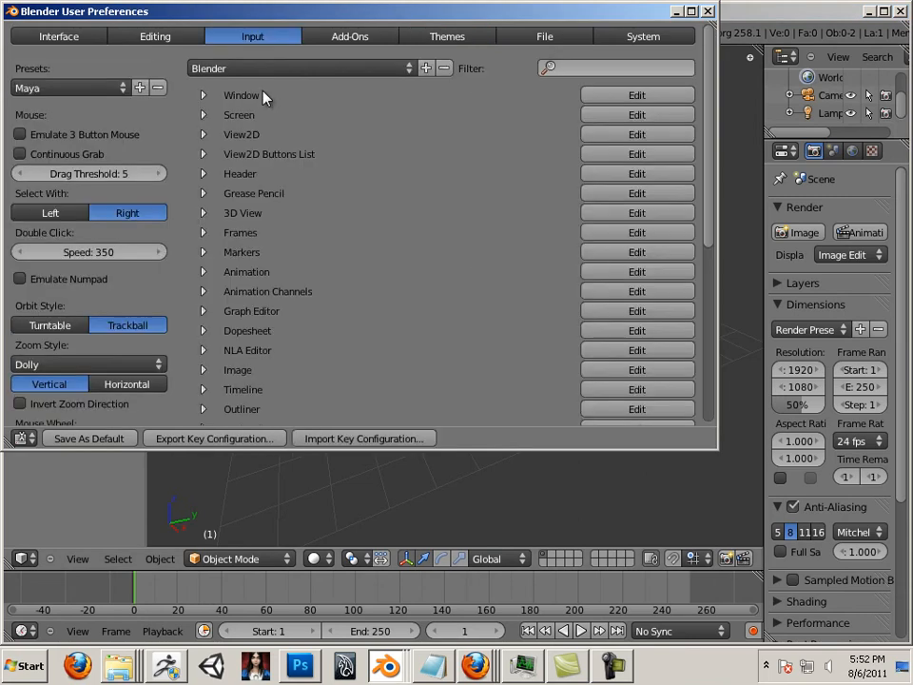
left_click(73, 87)
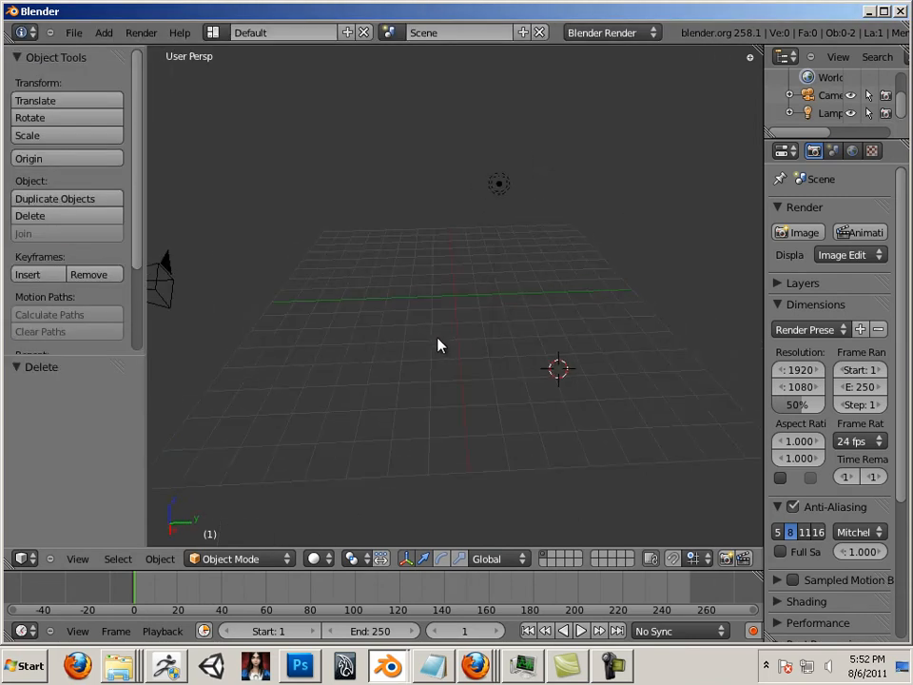
left_click(72, 32)
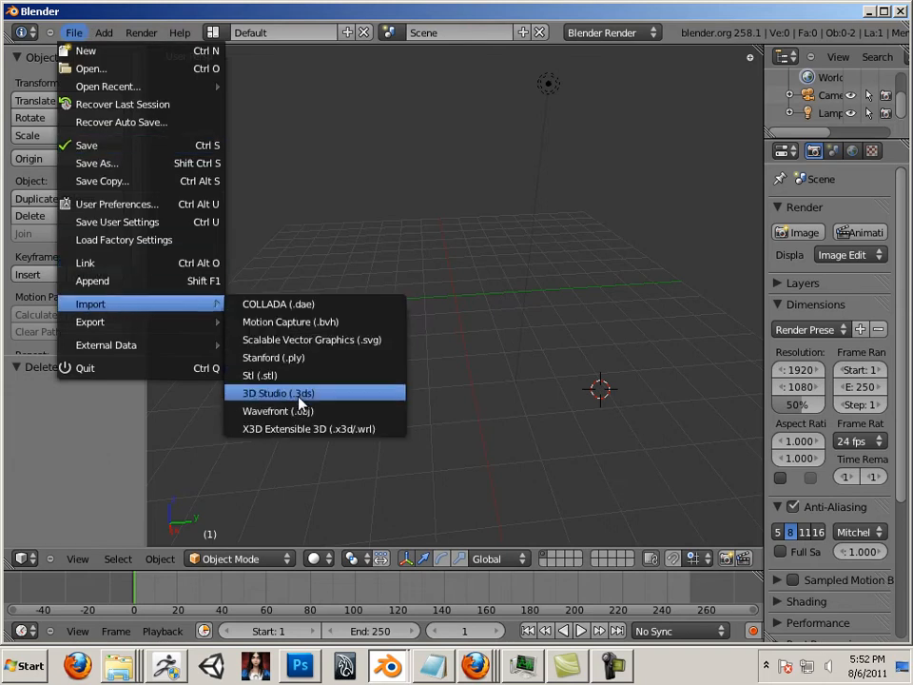
left_click(277, 410)
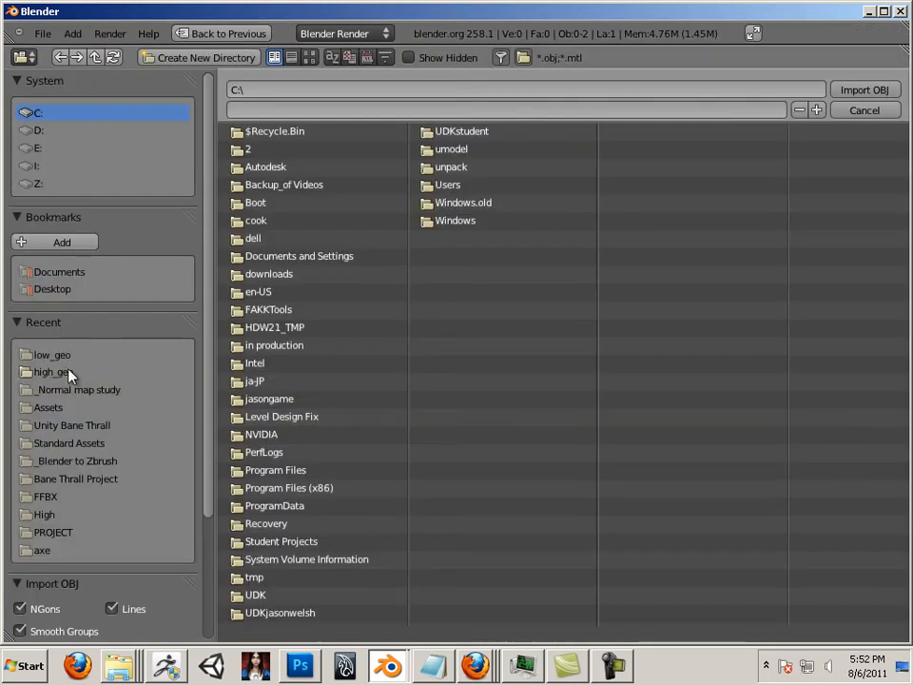
mouse_move(107, 480)
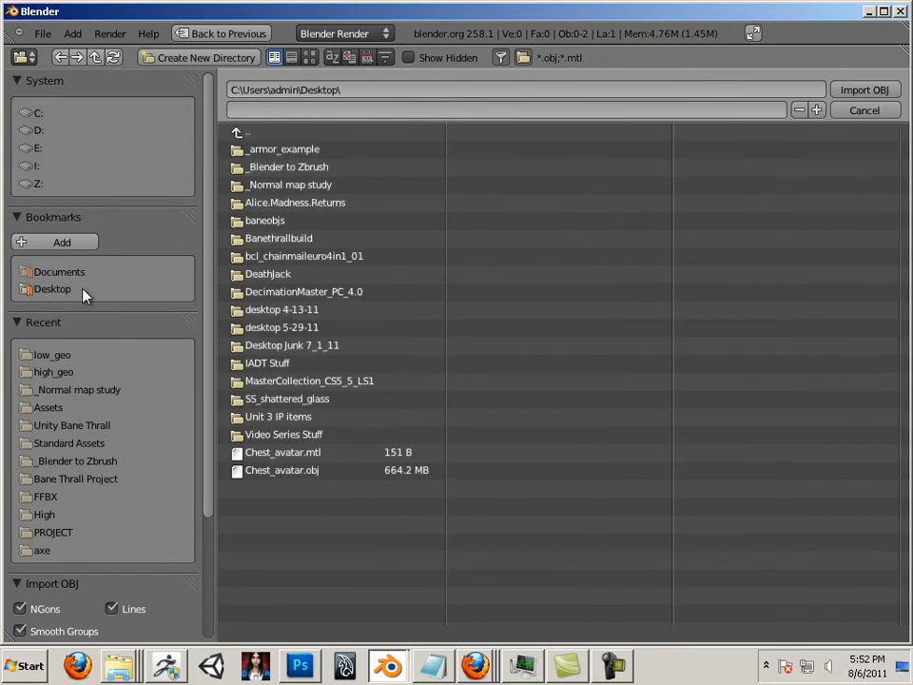
double_click(285, 148)
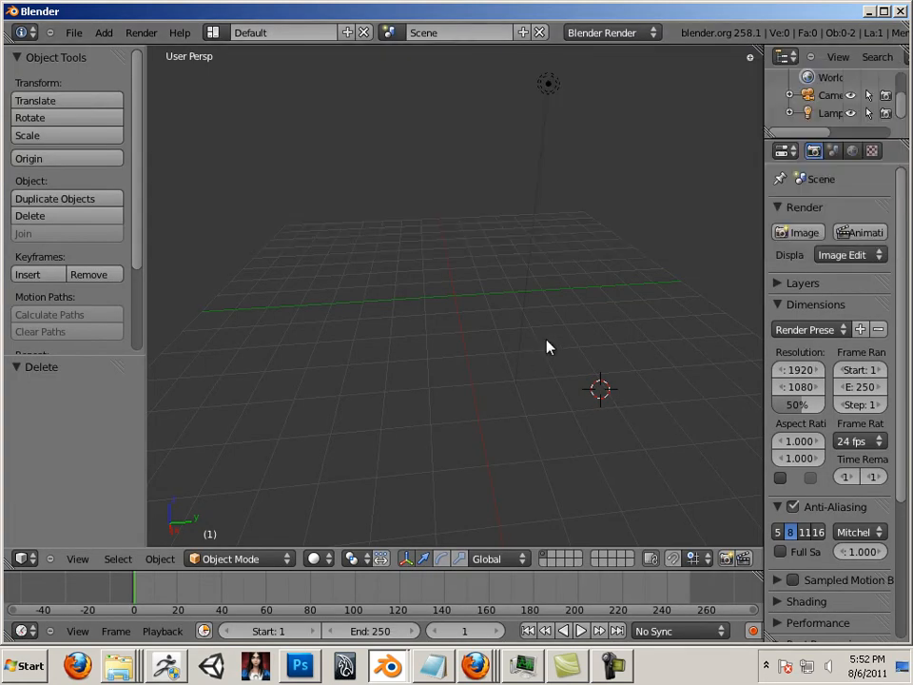
Step: Select the imported chest mesh and rename it chest_high in the Object properties
left_click(72, 33)
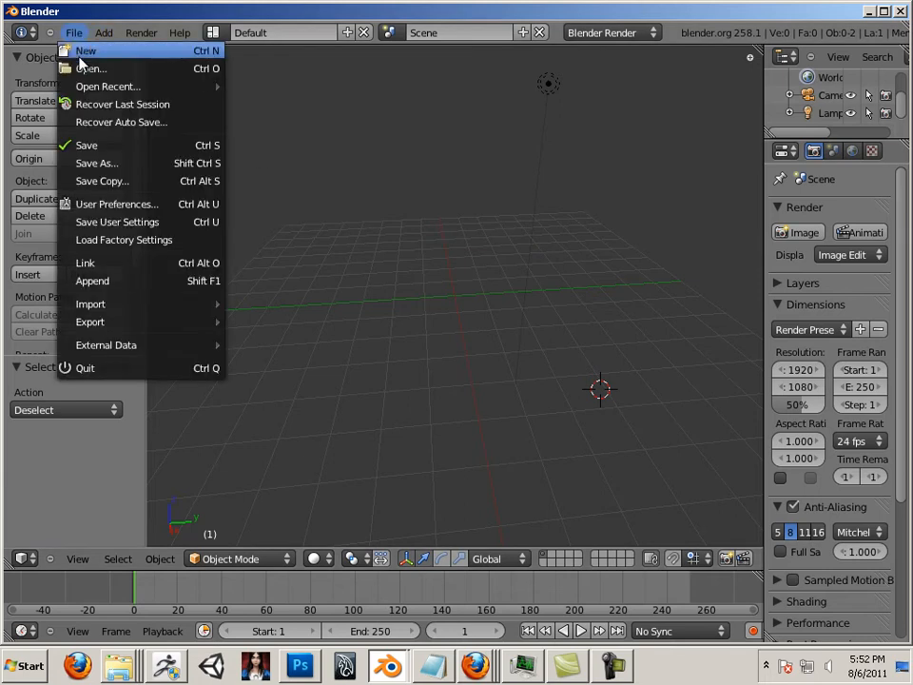
mouse_move(91, 305)
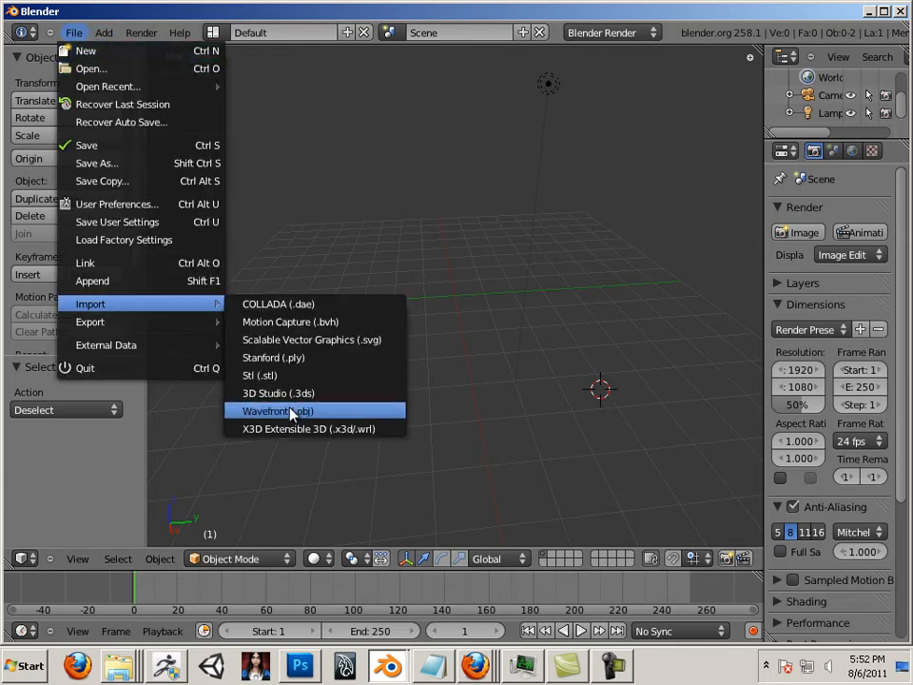
left_click(278, 411)
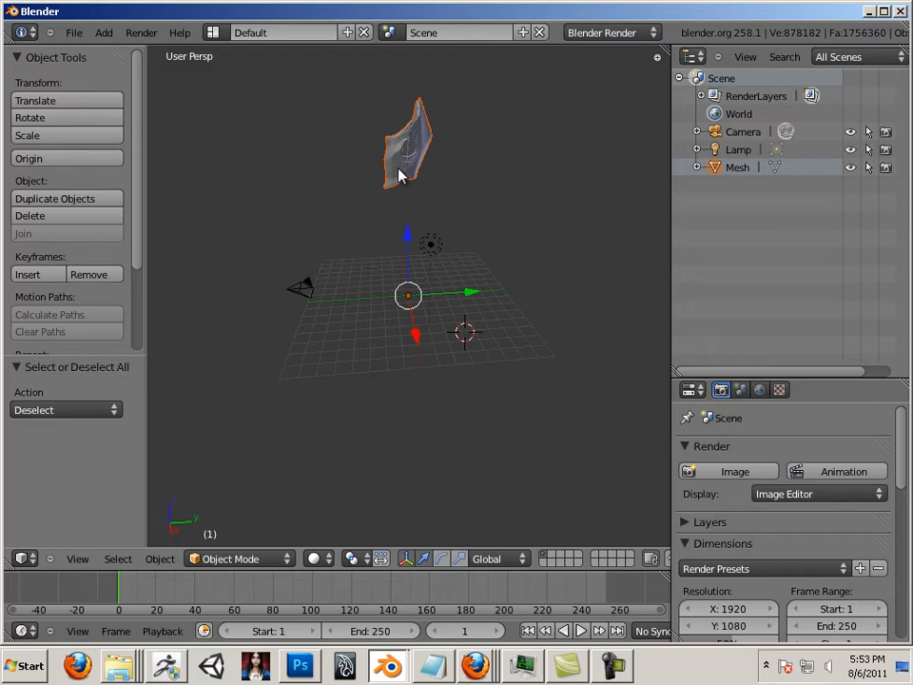
left_click(779, 390)
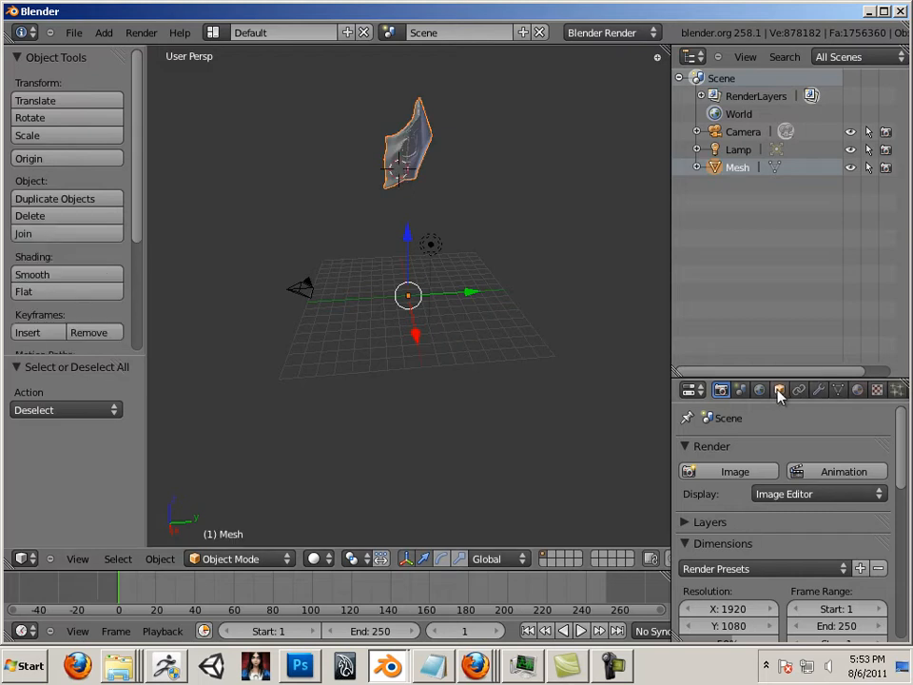
left_click(780, 390)
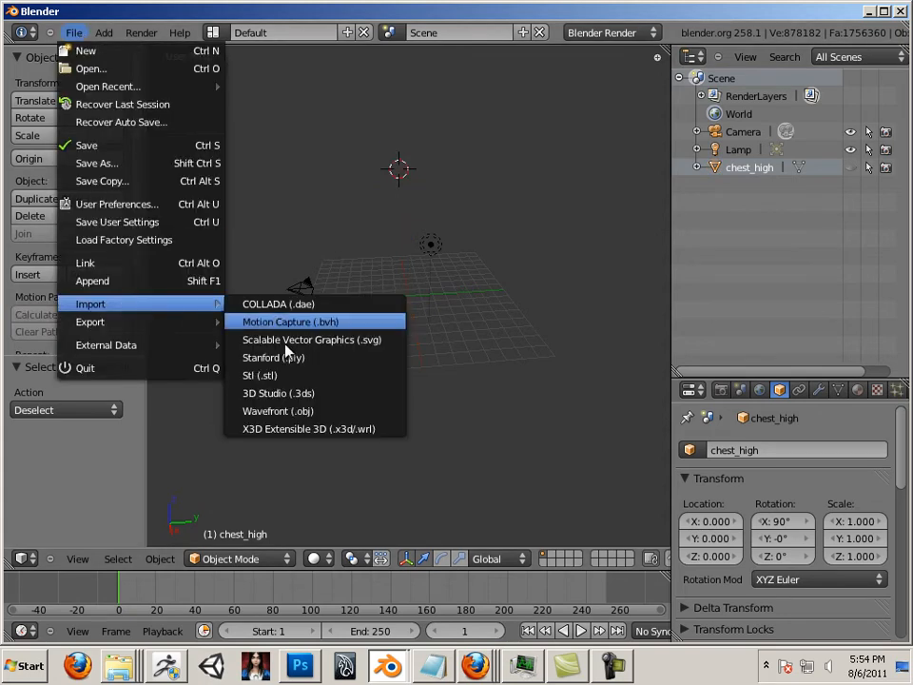
Step: Import Chest_piece_low.OBJ and rename the new Mesh to chest_low, fixing the typo
left_click(277, 411)
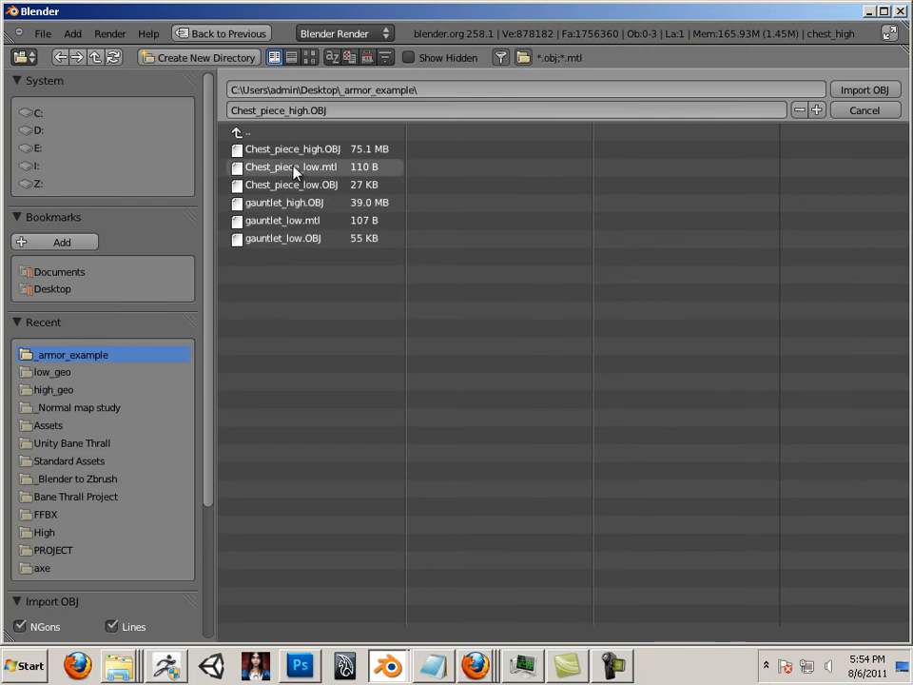
left_click(863, 89)
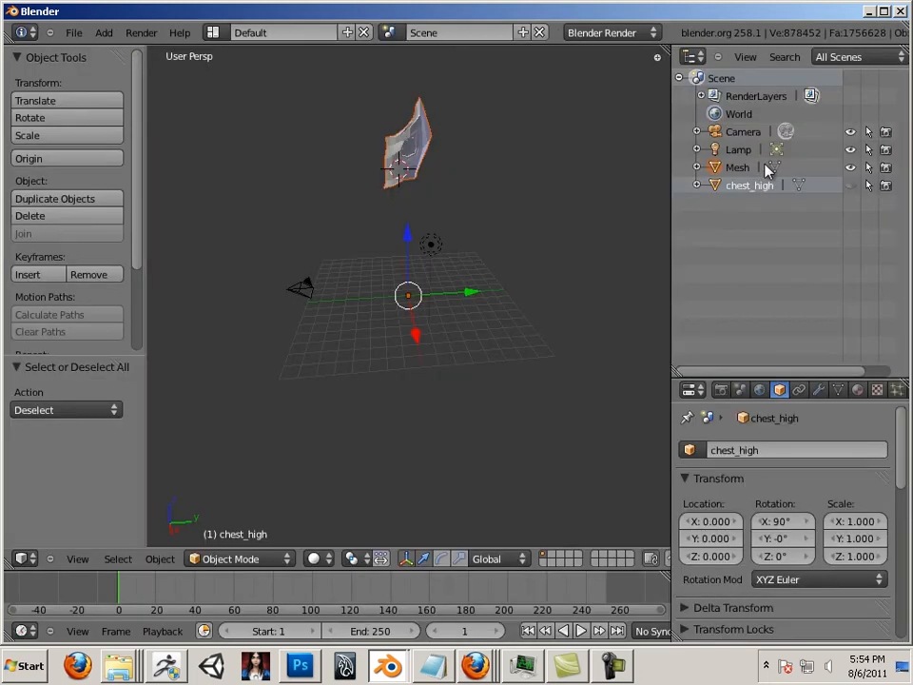
mouse_move(753, 196)
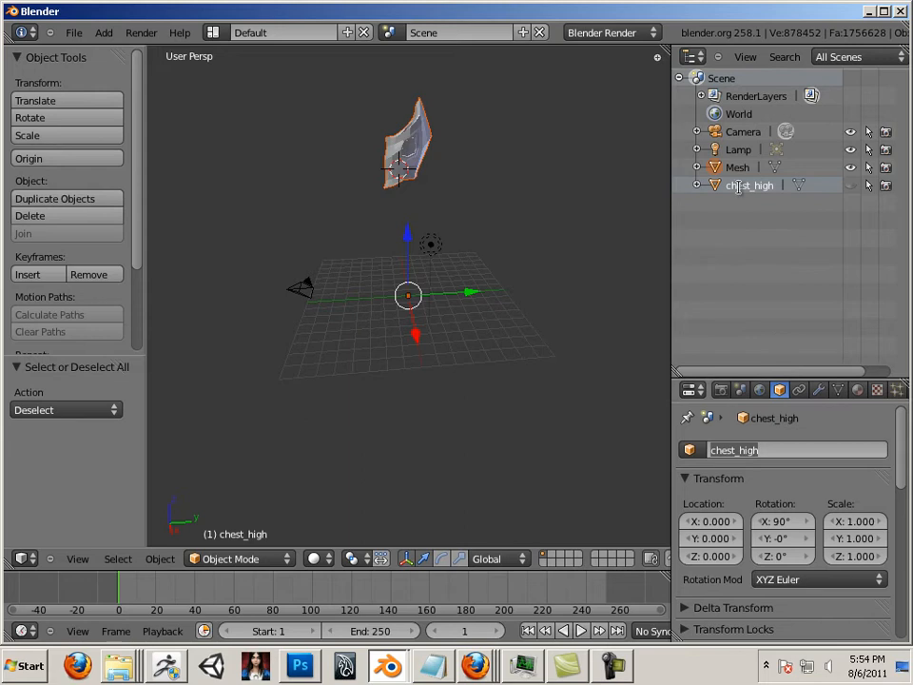
left_click(738, 168)
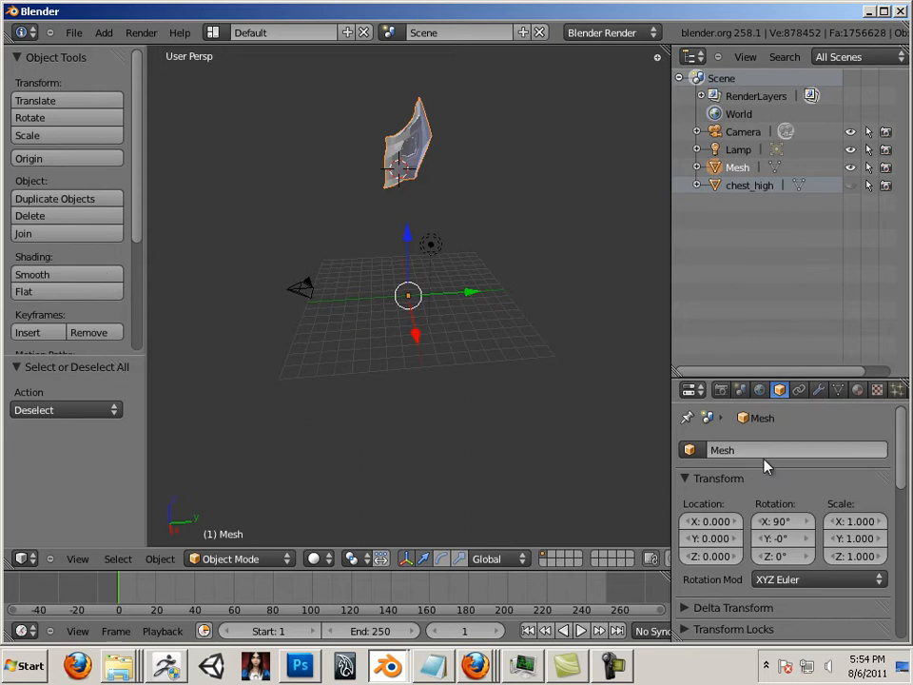
double_click(770, 449)
type("chest+low")
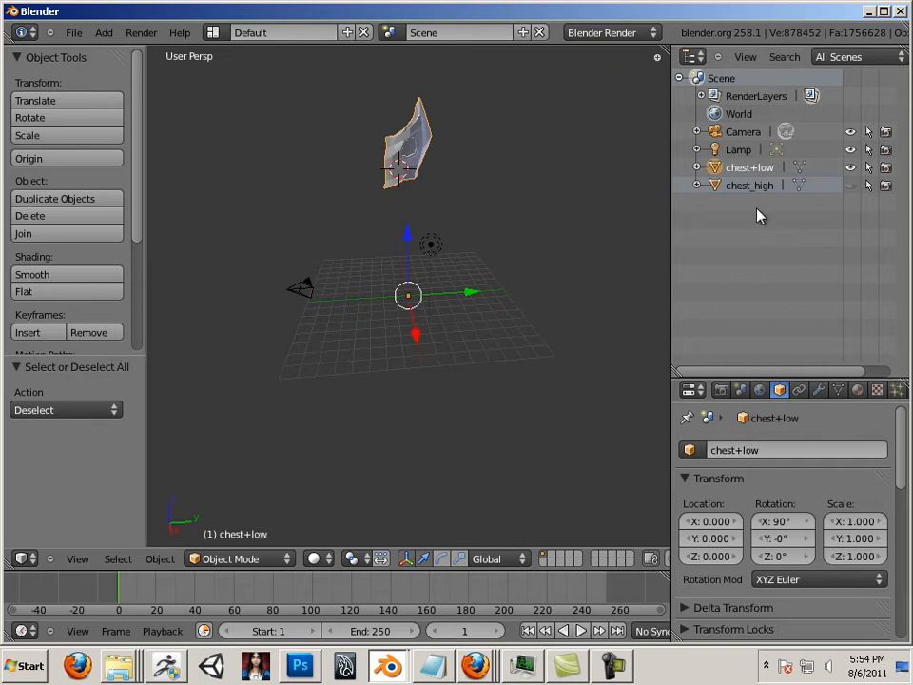
double_click(745, 449)
type("_")
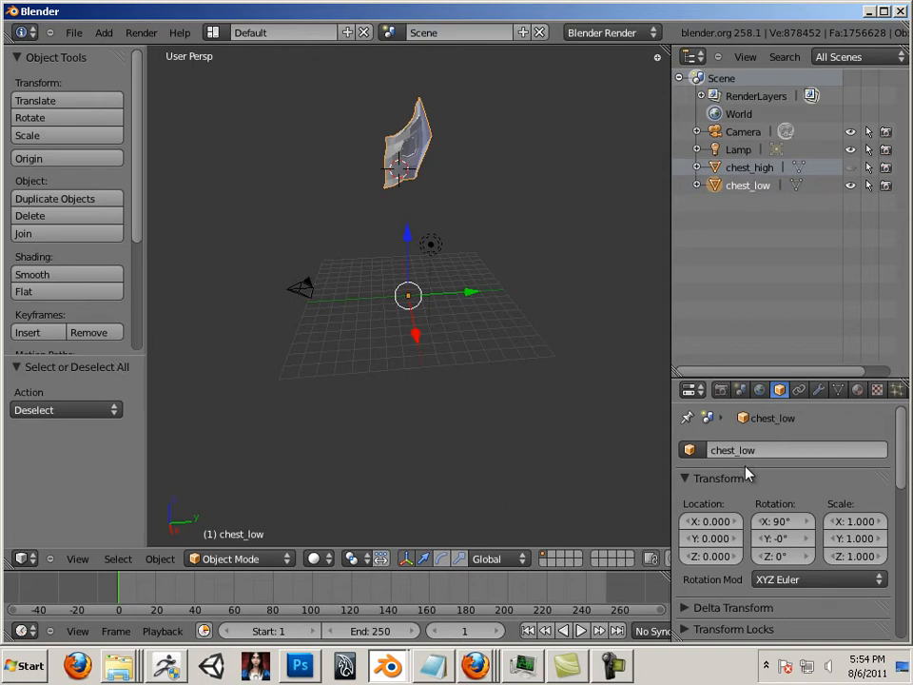
mouse_move(761, 464)
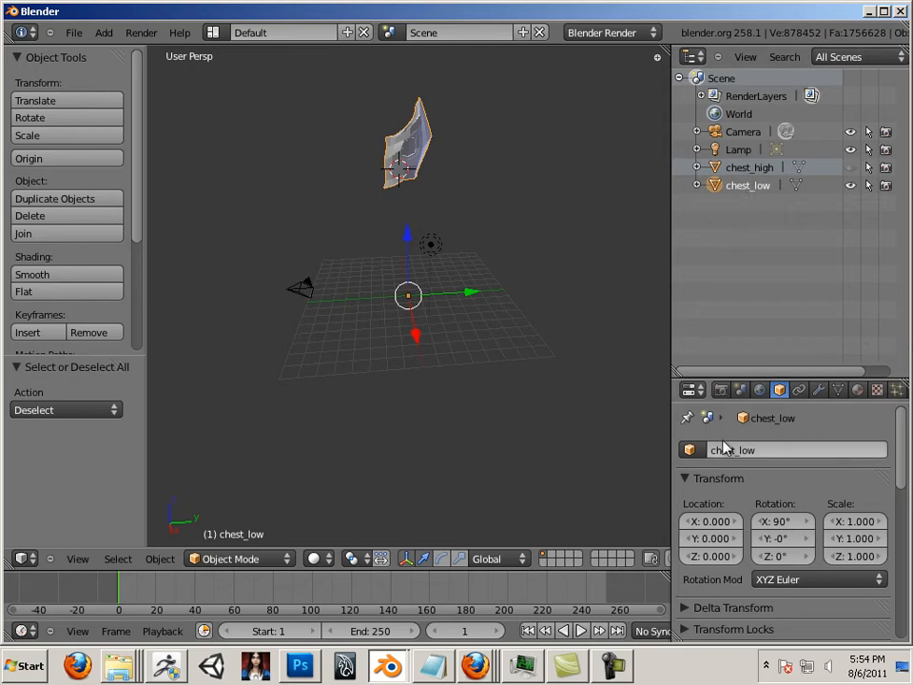
Step: Import gauntlet_high.OBJ and rename the new Mesh to gauntlet_high
left_click(73, 32)
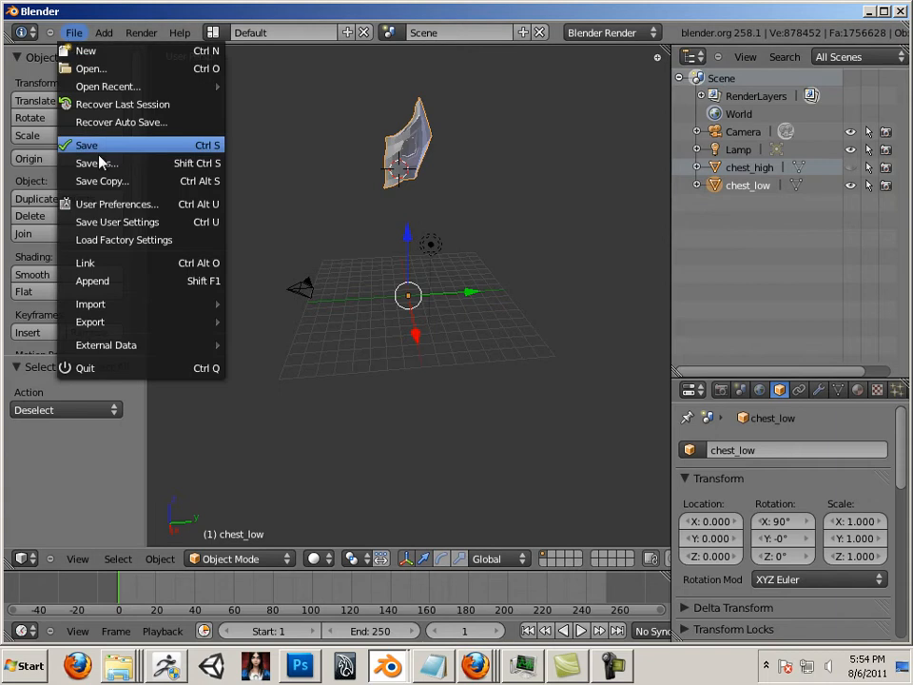
mouse_move(585, 308)
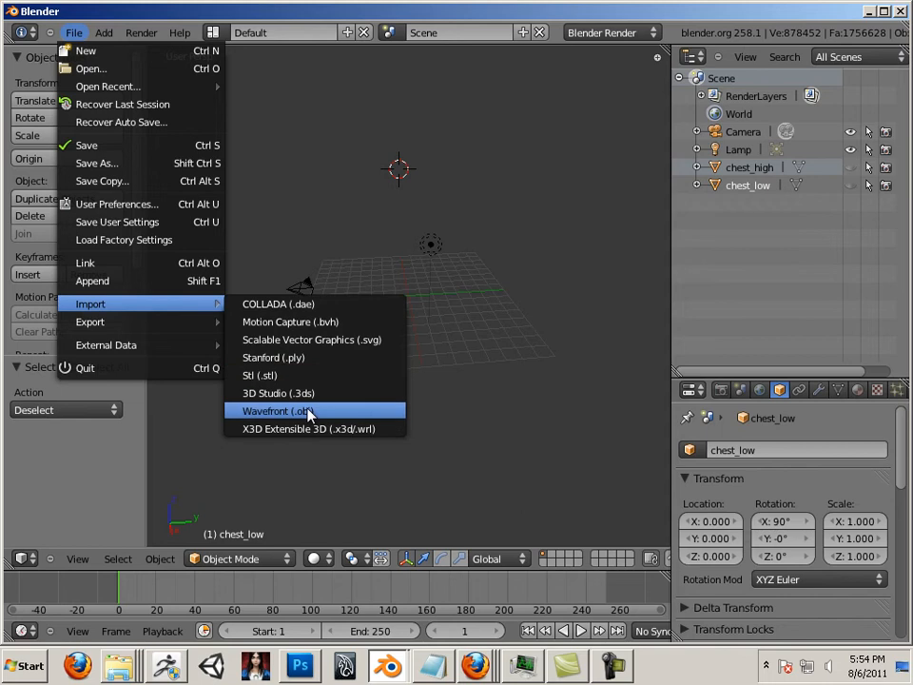
left_click(277, 410)
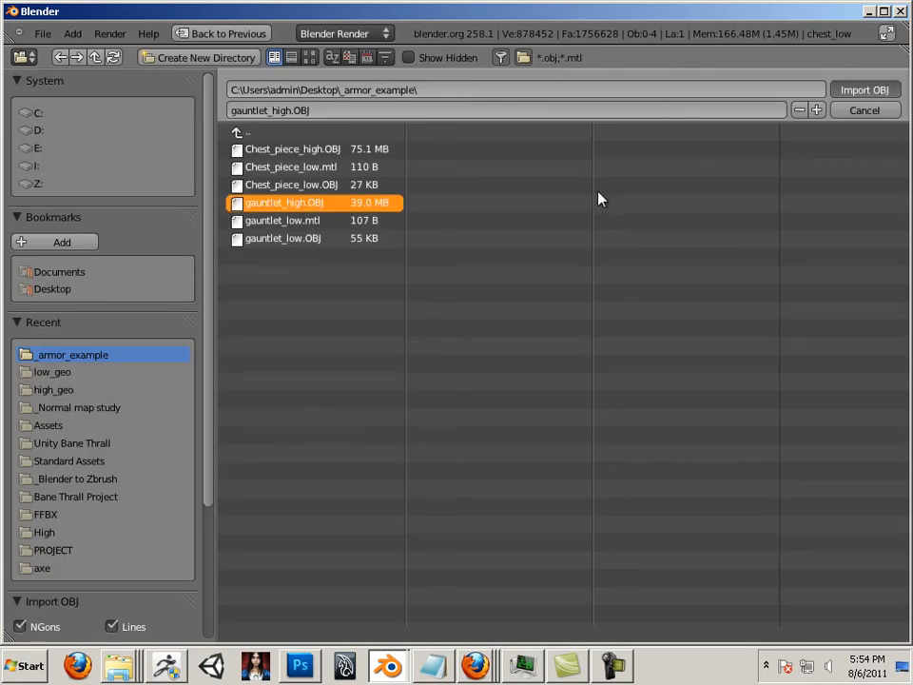
mouse_move(369, 205)
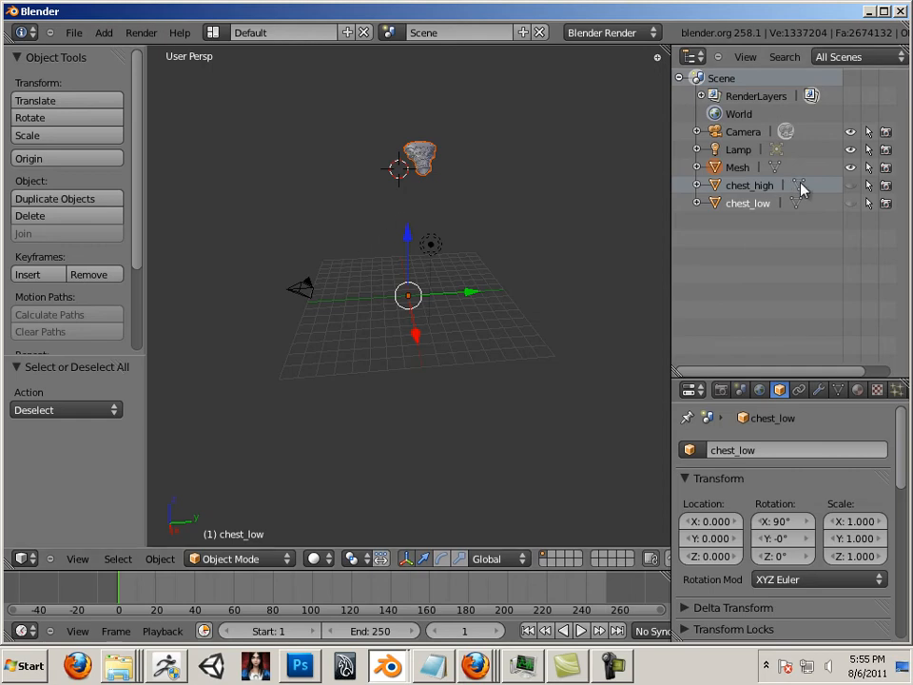
left_click(738, 168)
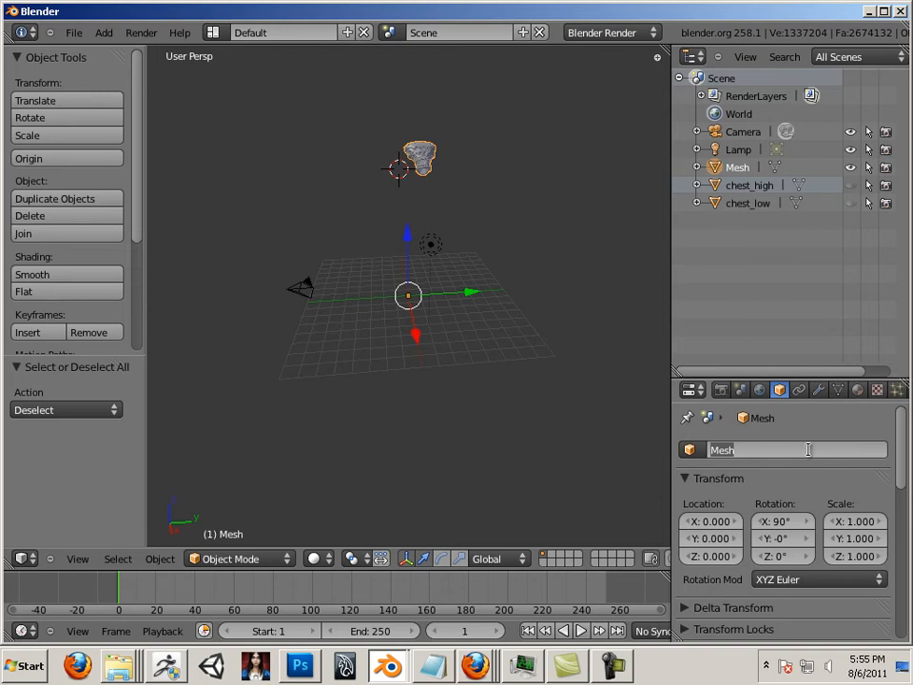
type("gauntlet_high")
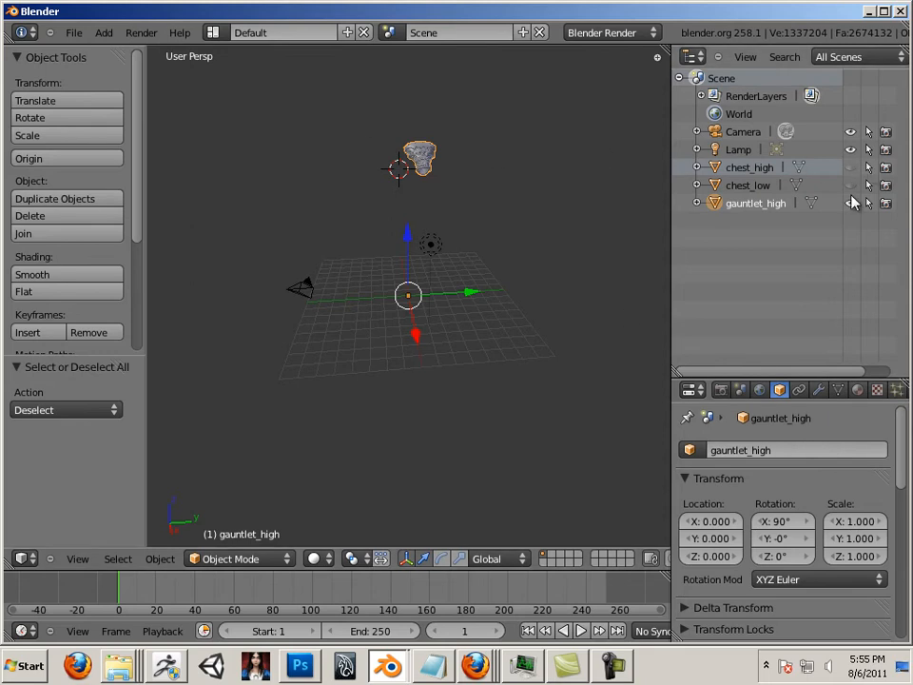
Step: Import gauntlet_low.OBJ and rename the new Mesh to gauntlet_low
left_click(72, 32)
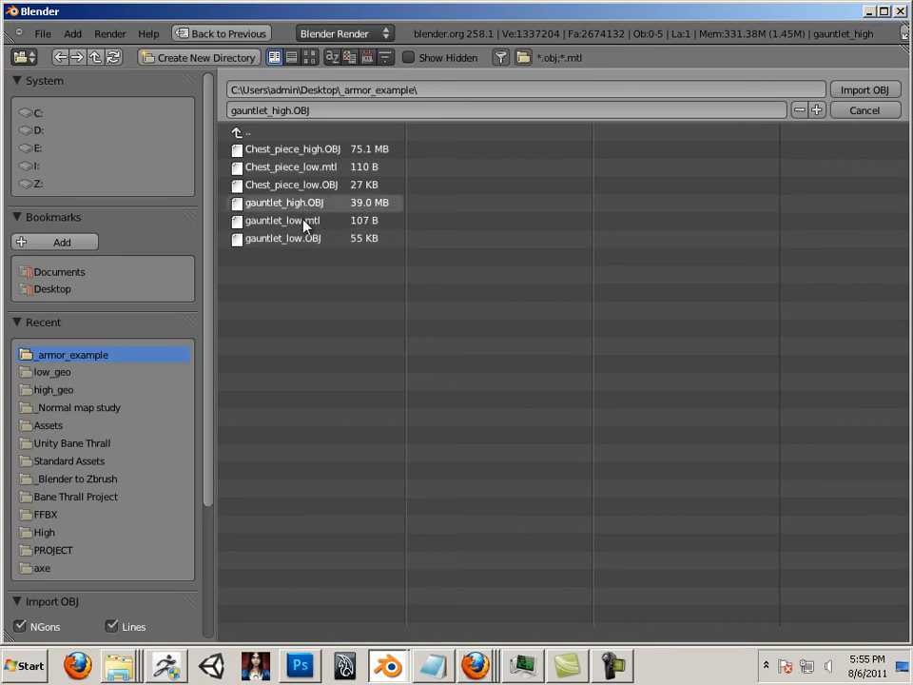
left_click(282, 238)
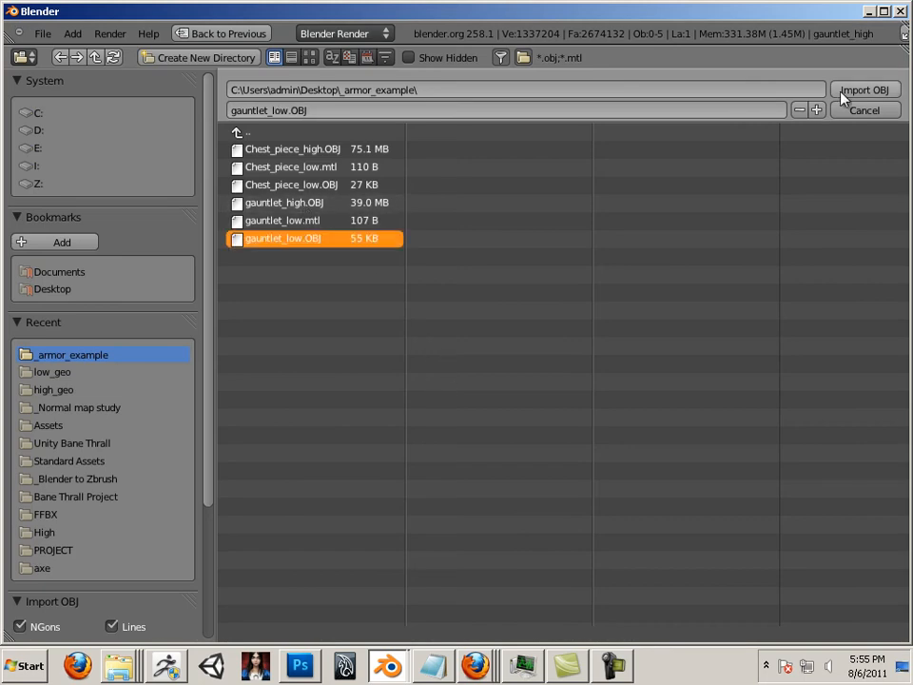
left_click(863, 89)
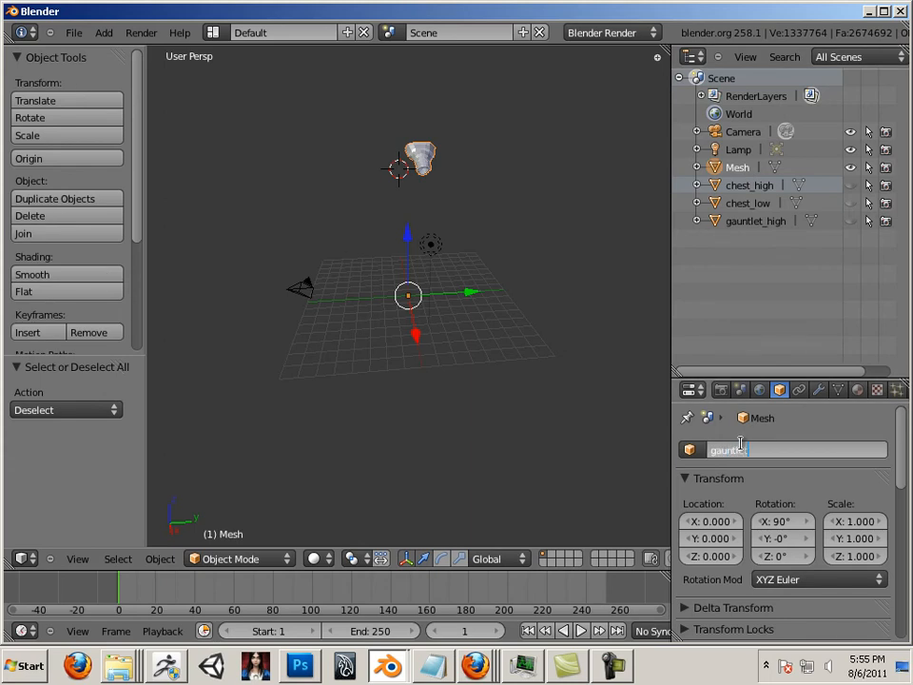
type("gauntlet_low")
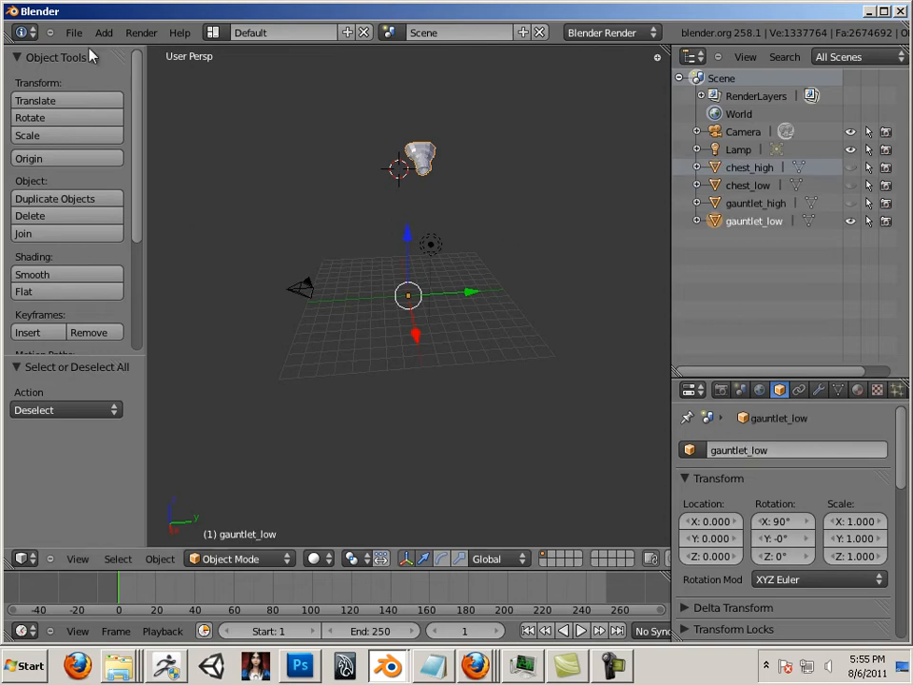
Step: Save the scene as bane_thrall.blend in the _armor_example folder
left_click(72, 32)
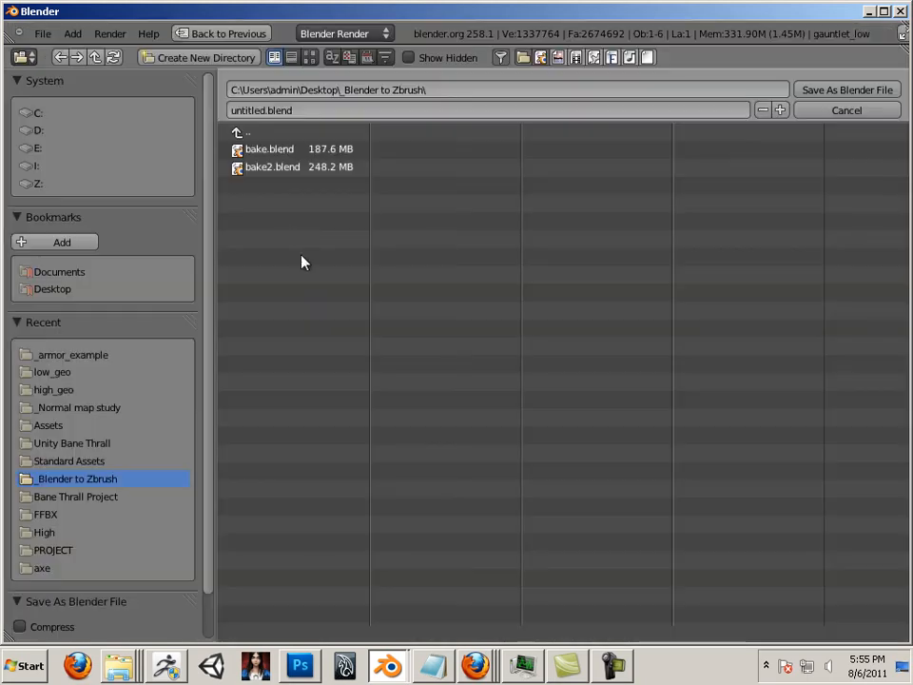
left_click(73, 354)
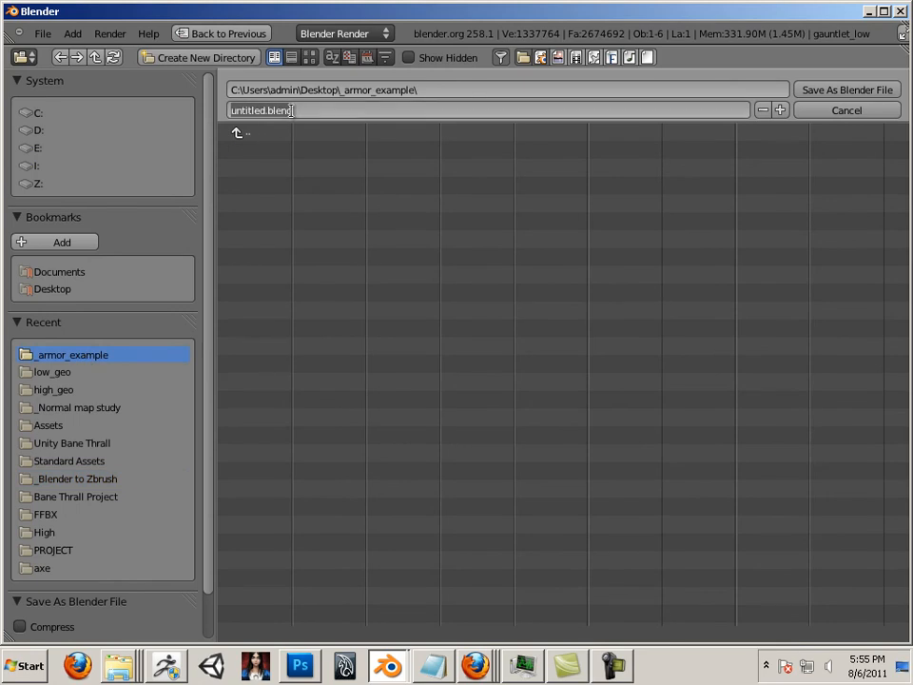
type("bane_thrall")
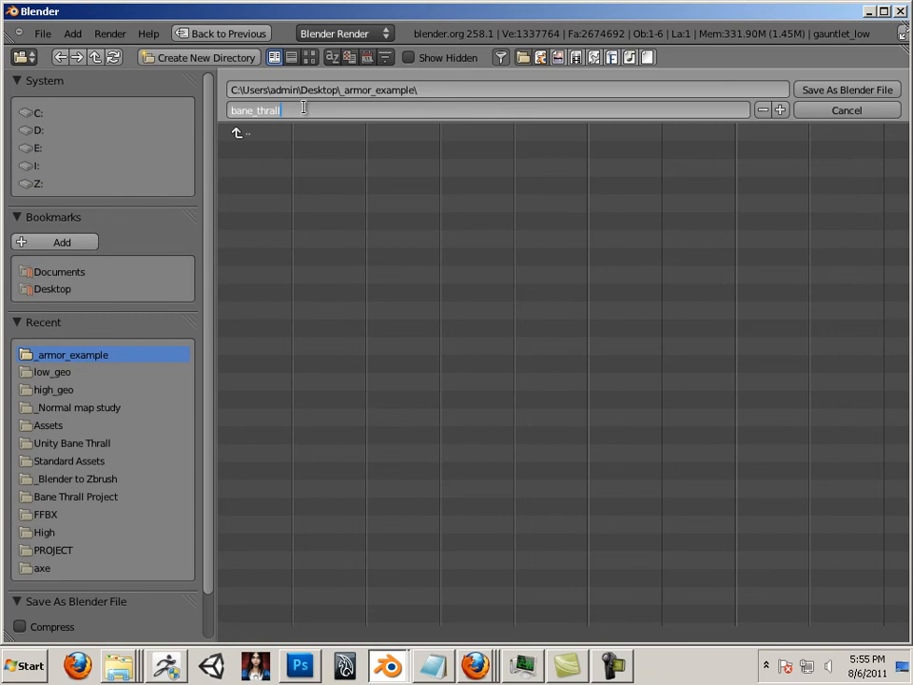
left_click(845, 90)
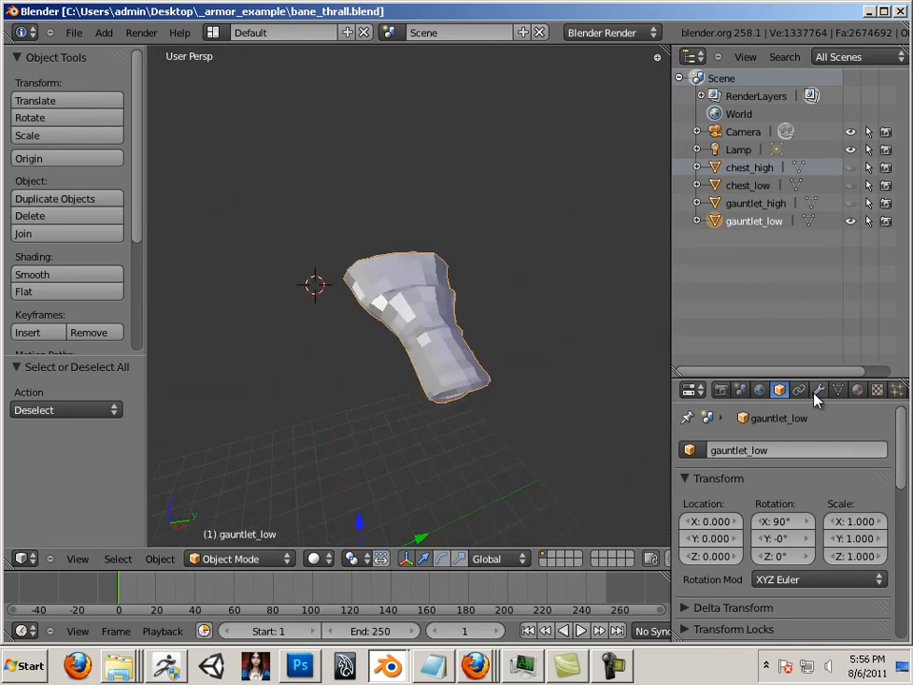
Step: Add a Decimate modifier to gauntlet_low from the Modifiers properties
left_click(817, 390)
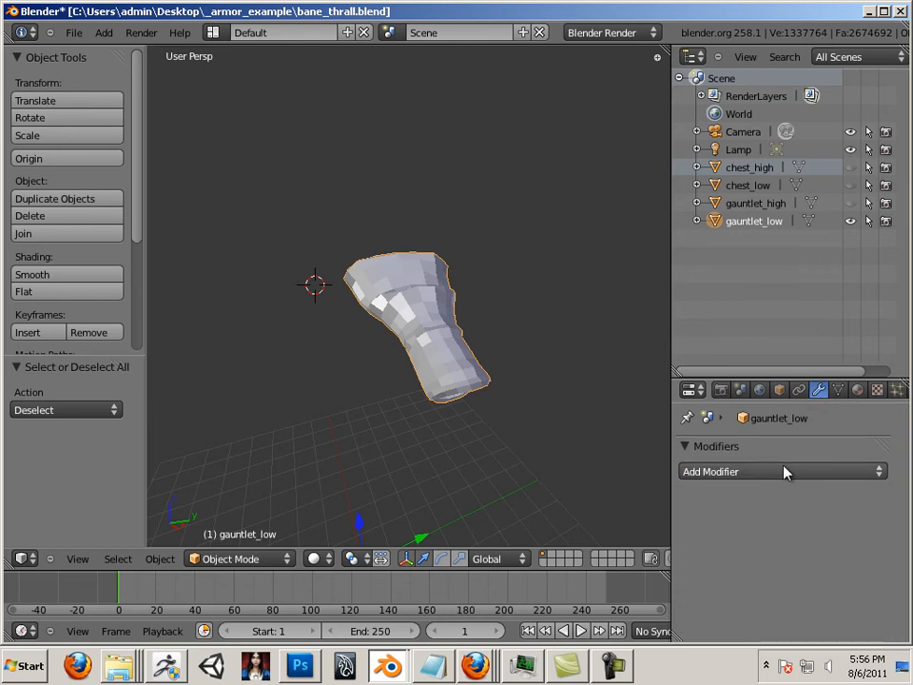
mouse_move(782, 479)
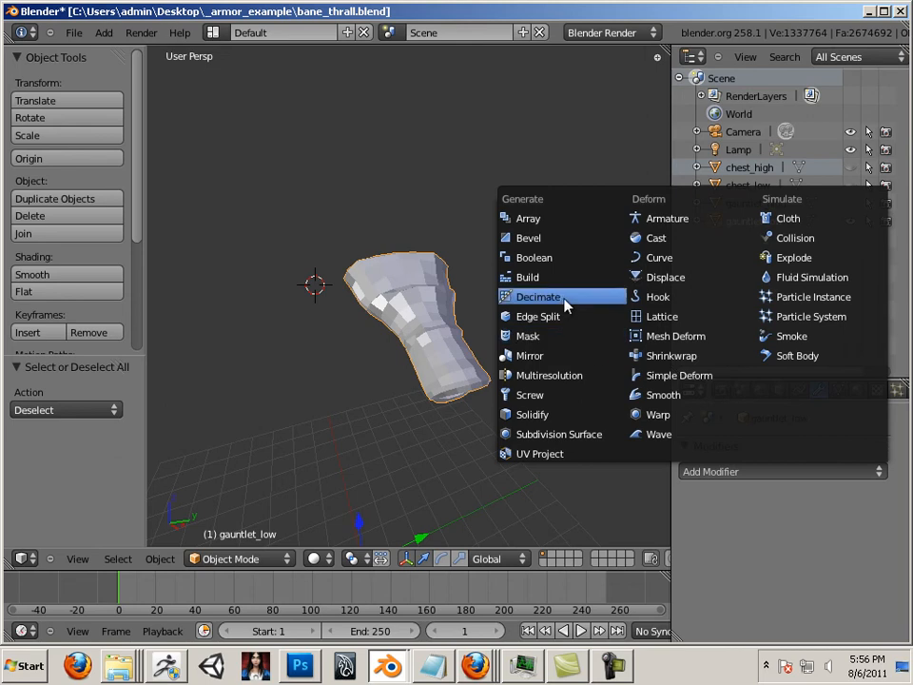
mouse_move(536, 297)
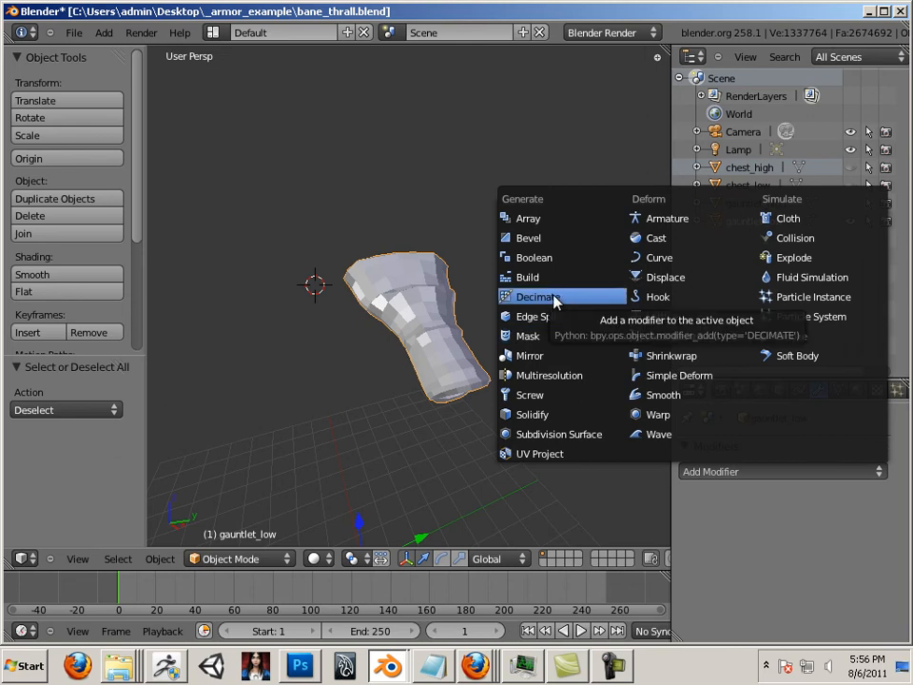
left_click(534, 297)
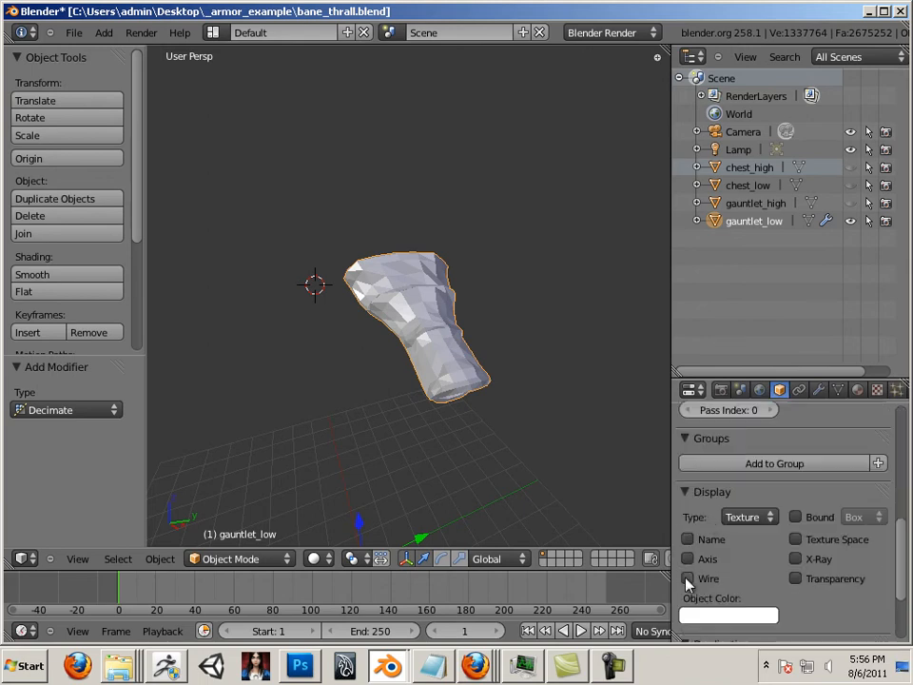
Step: Adjust the Decimate ratio slider, checking face count, and settle on 0.25 (about 274 faces)
left_click(797, 388)
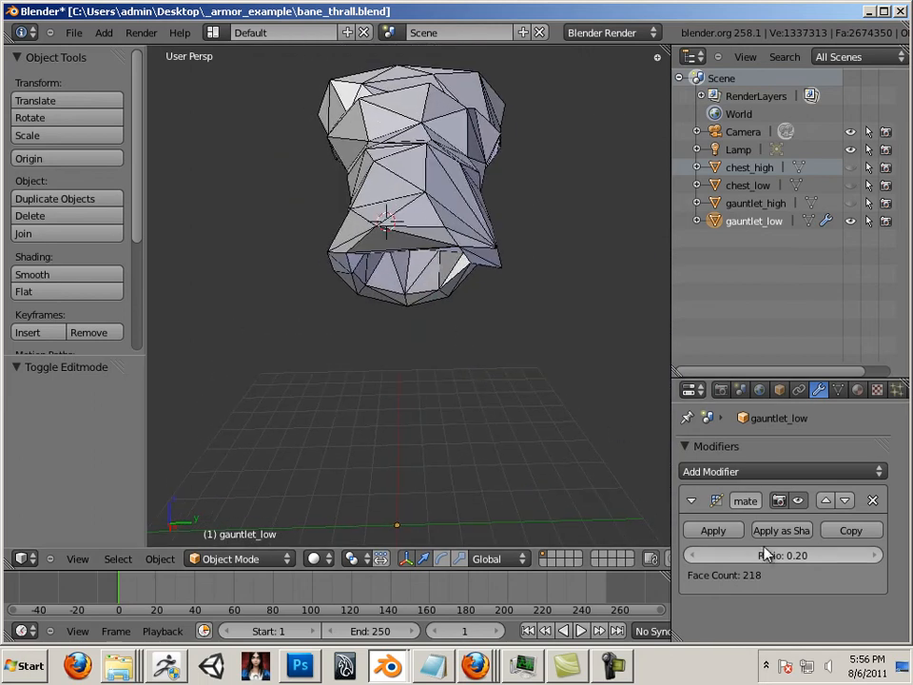
left_click_drag(761, 555, 783, 556)
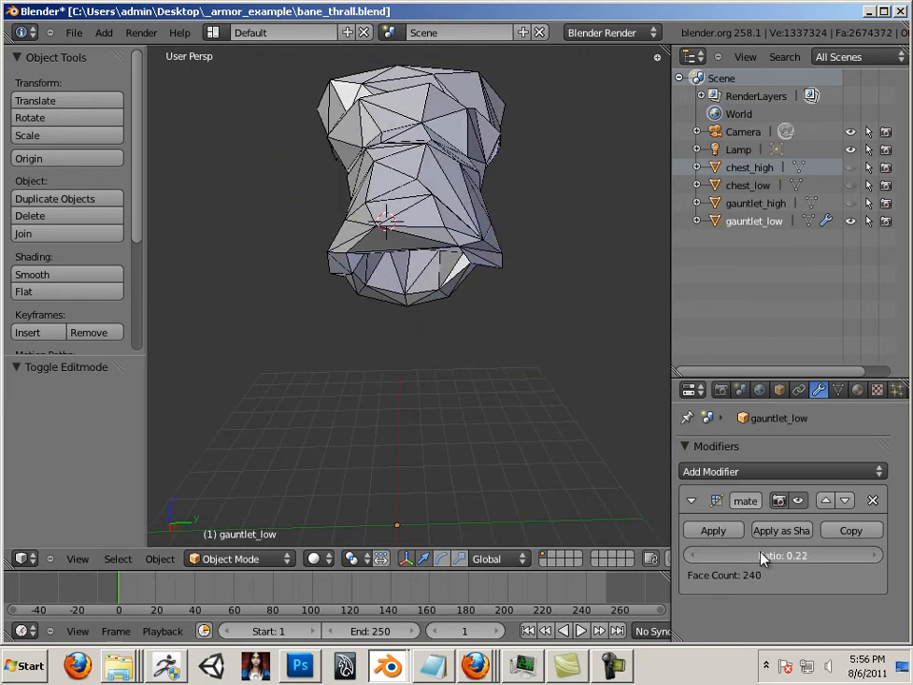
left_click_drag(770, 555, 726, 555)
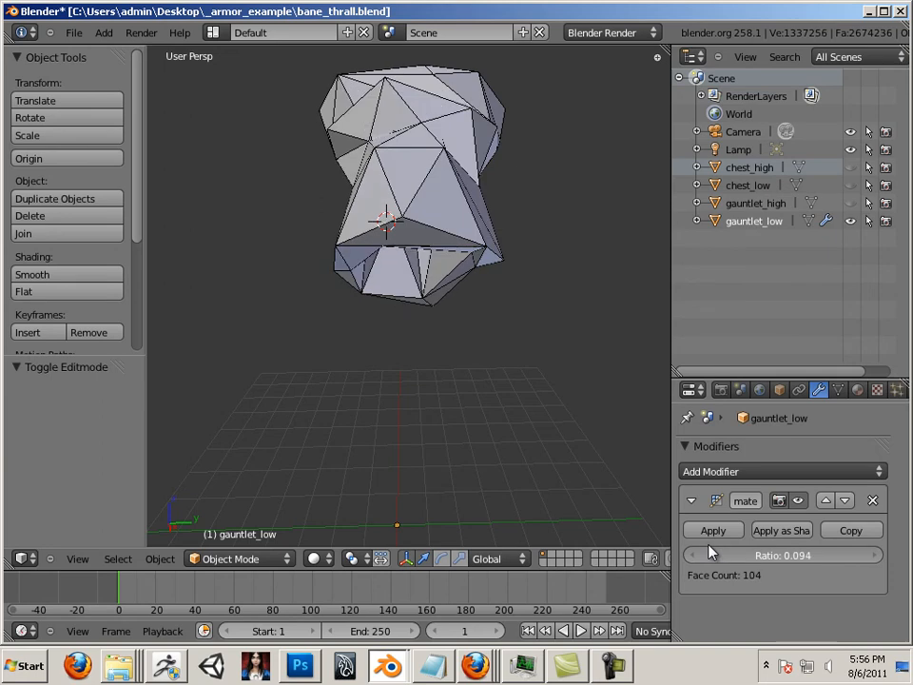
left_click_drag(760, 555, 789, 556)
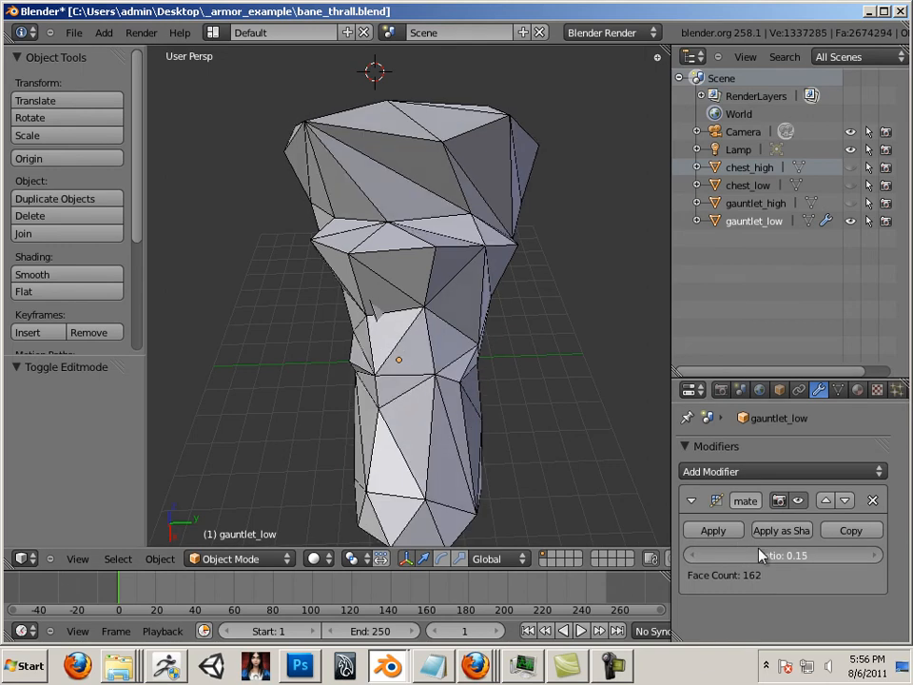
left_click_drag(751, 555, 770, 556)
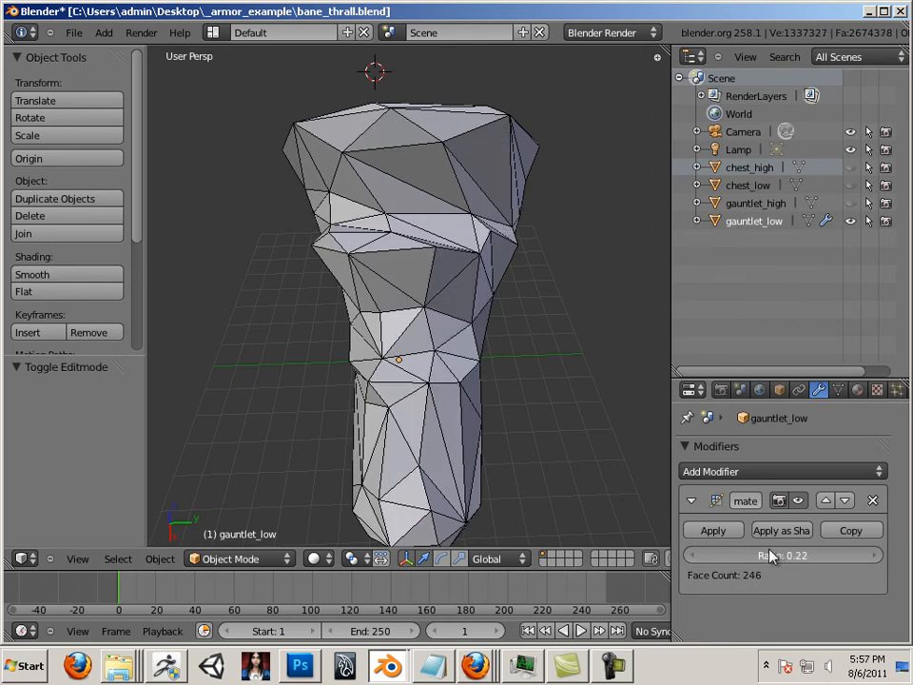
left_click_drag(761, 555, 799, 556)
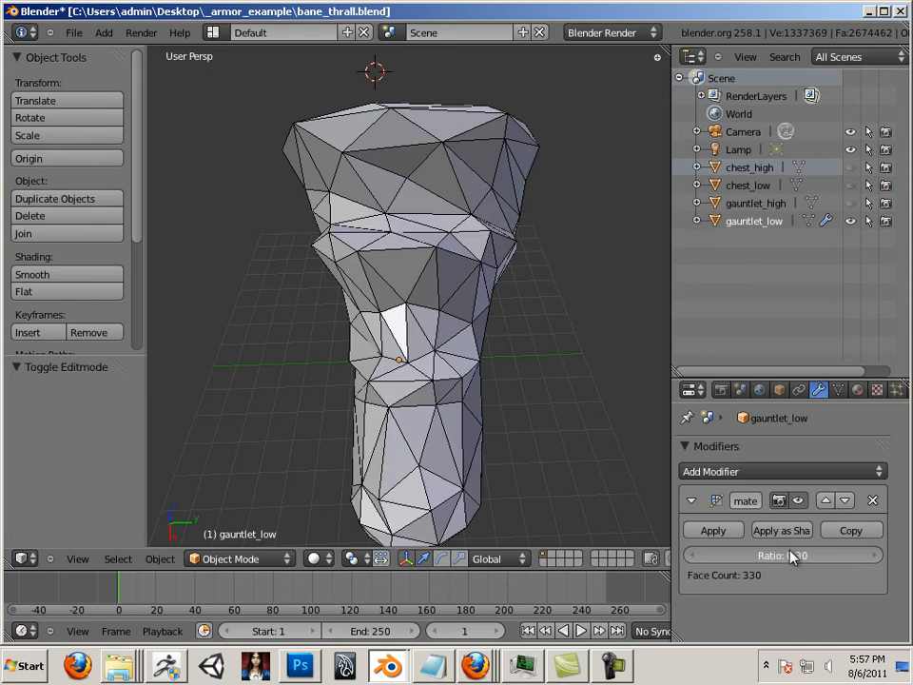
left_click_drag(809, 555, 797, 555)
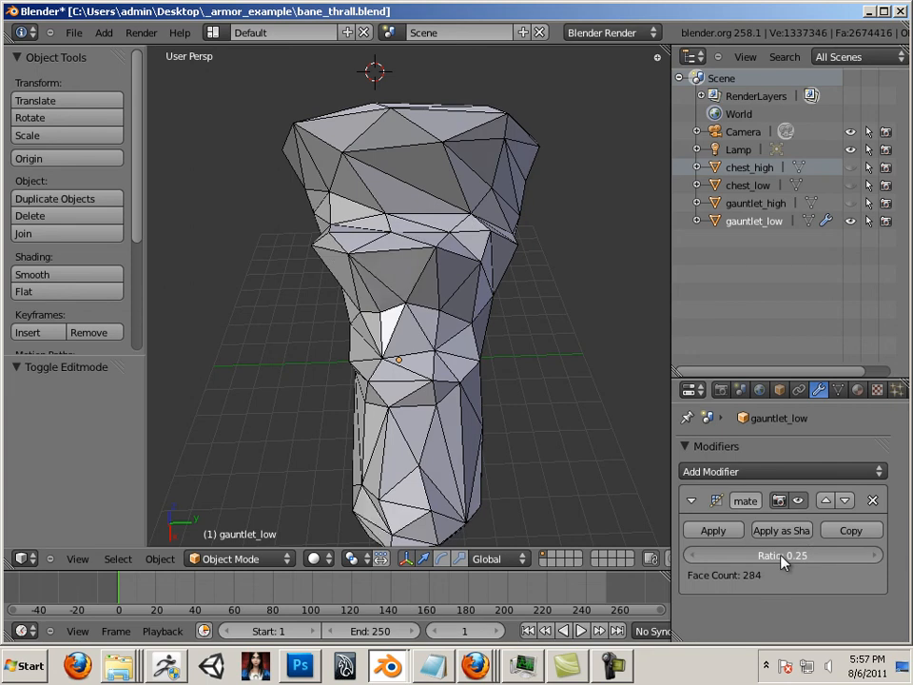
left_click_drag(808, 555, 780, 555)
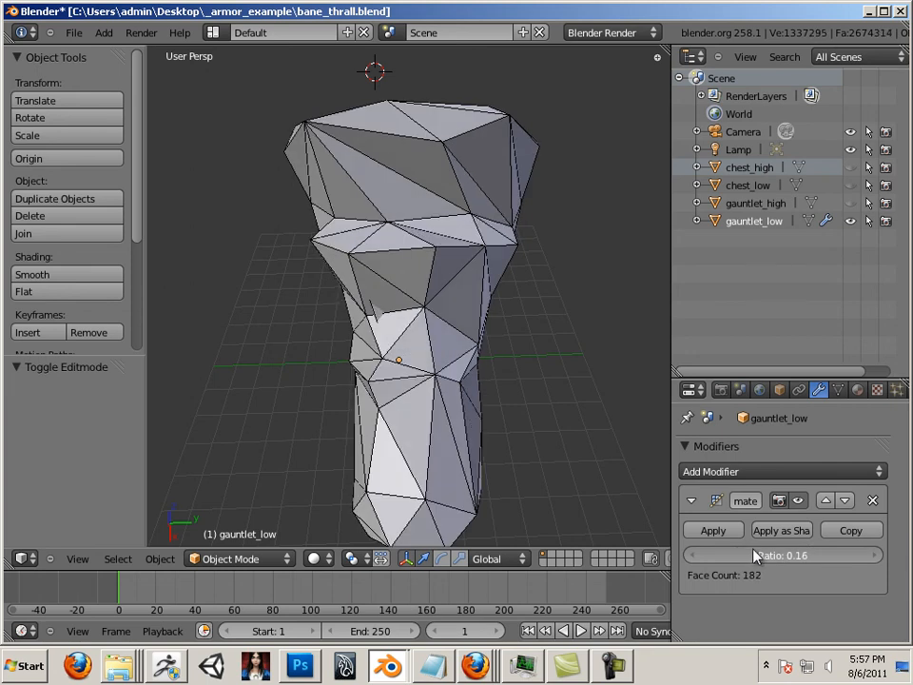
left_click_drag(741, 555, 808, 556)
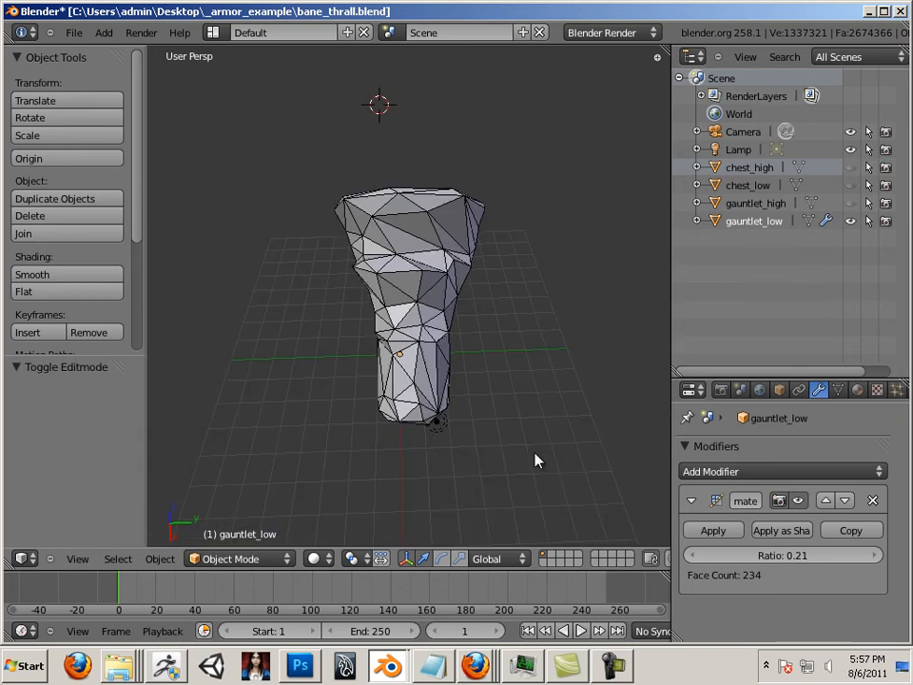
left_click_drag(770, 555, 784, 555)
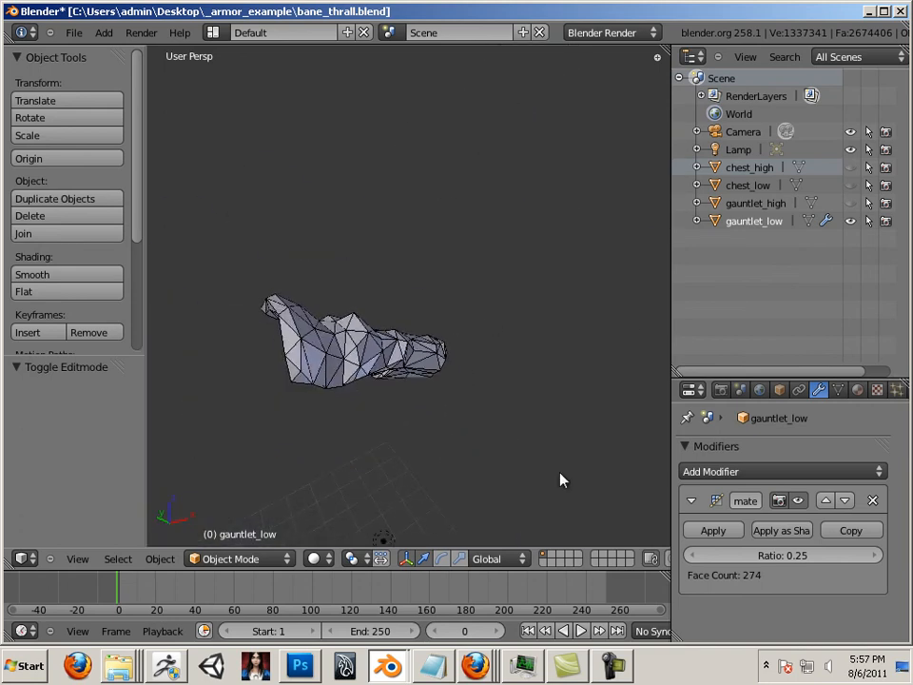
Step: Apply the Decimate modifier so gauntlet_low's reduced geometry becomes permanent
left_click(711, 529)
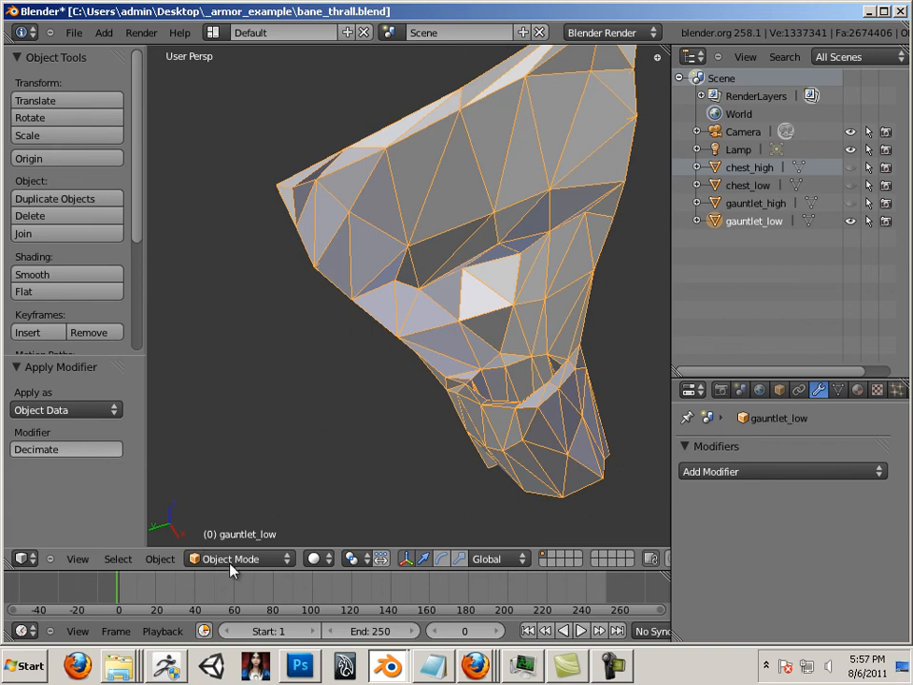
left_click(230, 559)
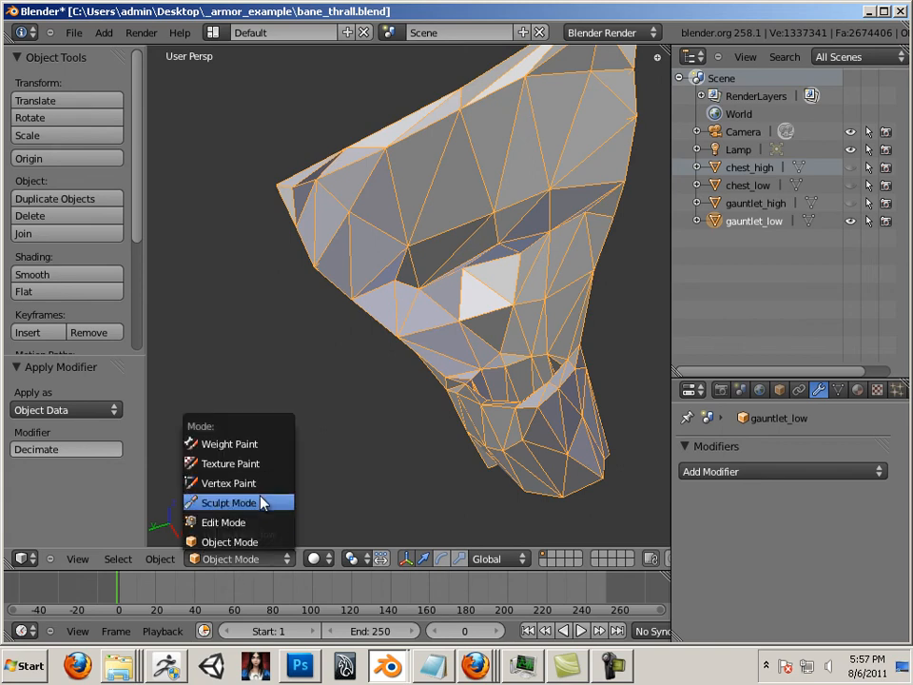
Step: Switch gauntlet_low to Sculpt Mode and smooth its lower end with the Smooth brush
left_click(229, 502)
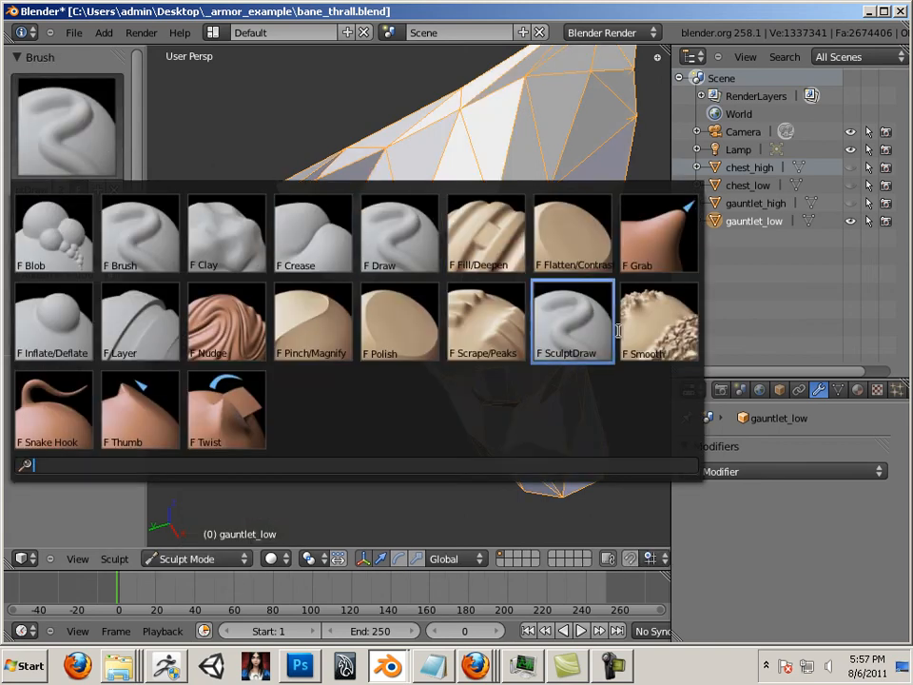
left_click(658, 321)
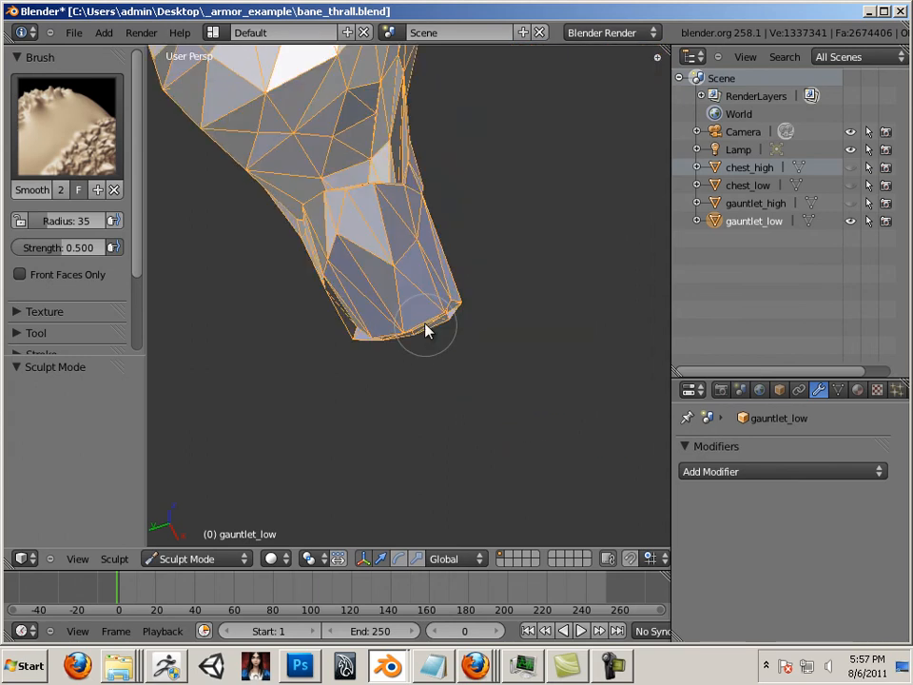
left_click_drag(428, 331, 415, 429)
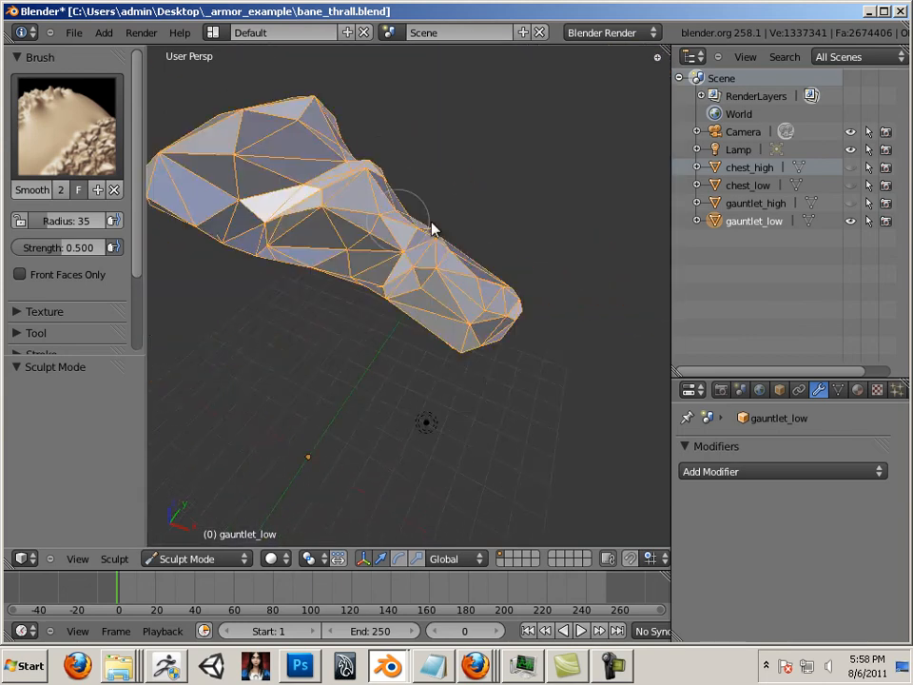
scroll("up", 3)
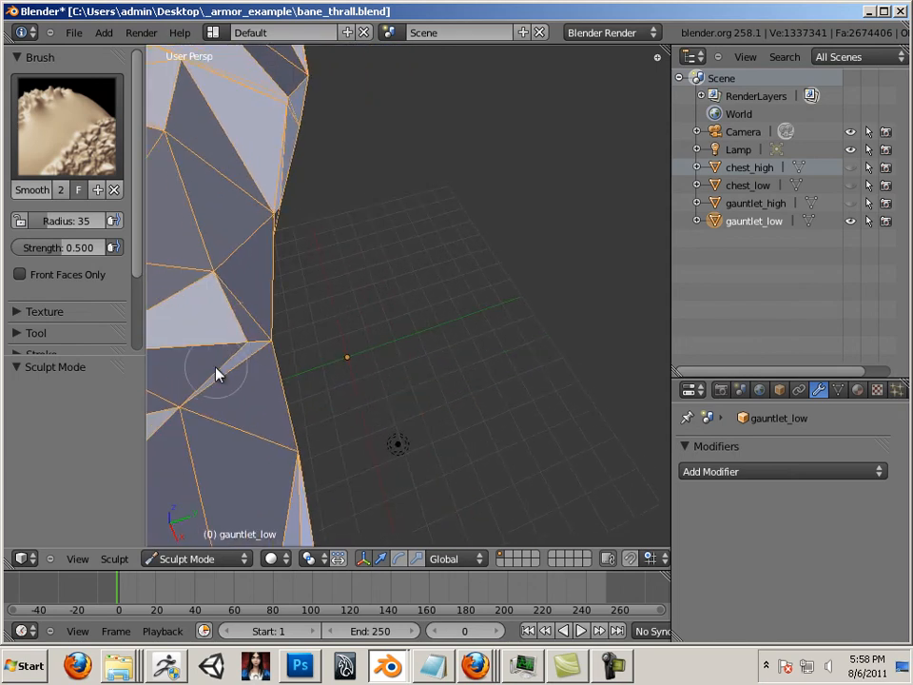
mouse_move(346, 350)
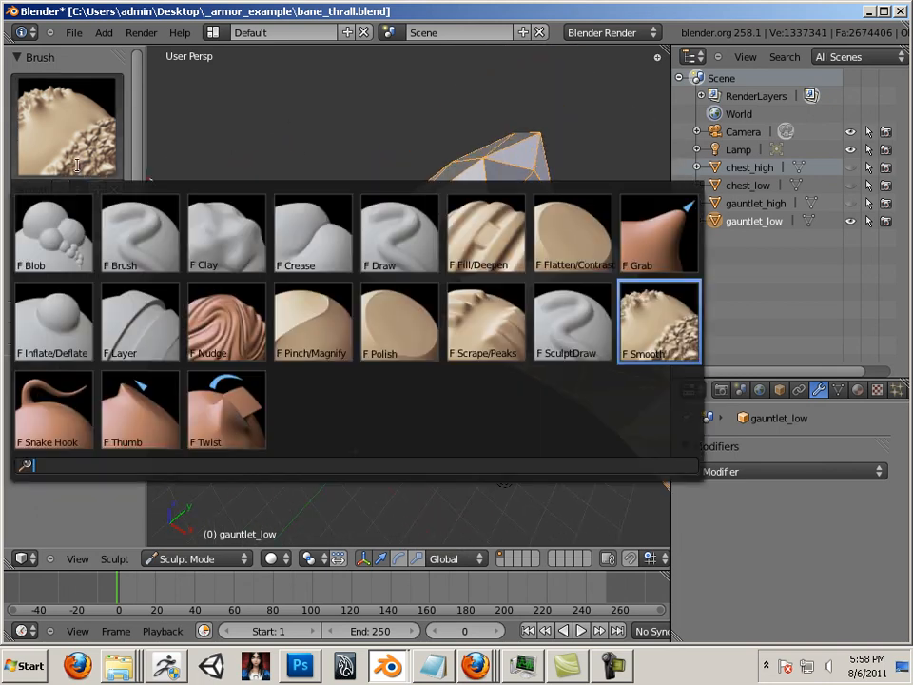
Step: Sculpt the gauntlet with the Inflate/Deflate brush to puff out parts of its surface
left_click(53, 321)
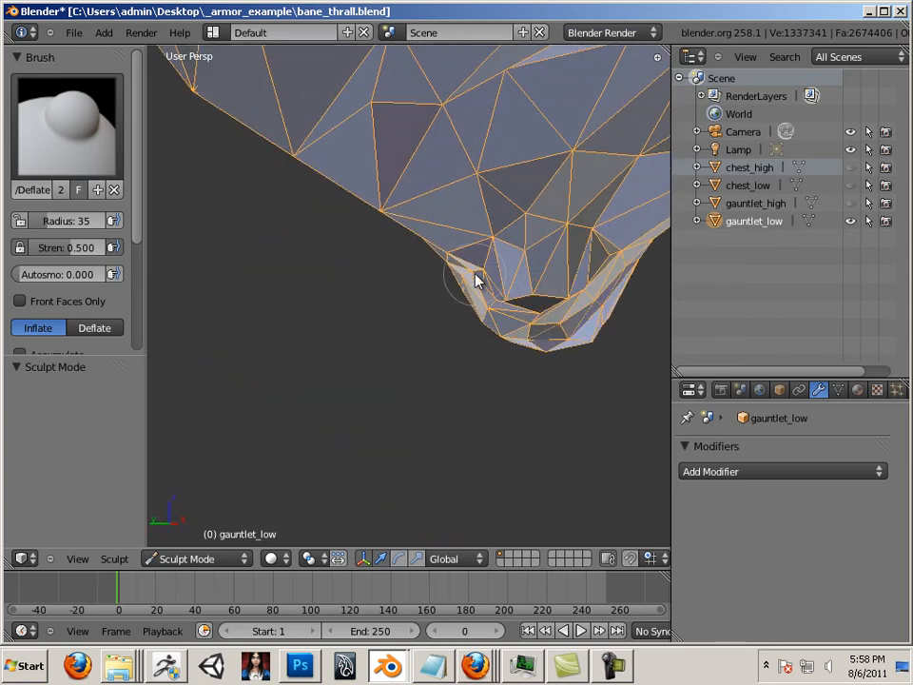
scroll("down", 3)
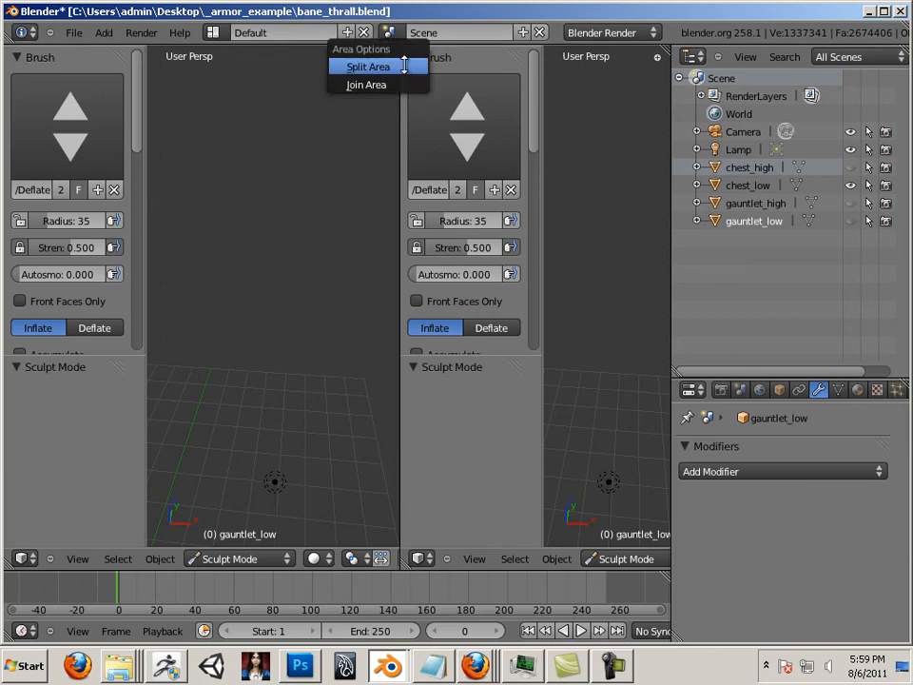
Step: Join the two split areas back into a single 3D view
left_click(369, 65)
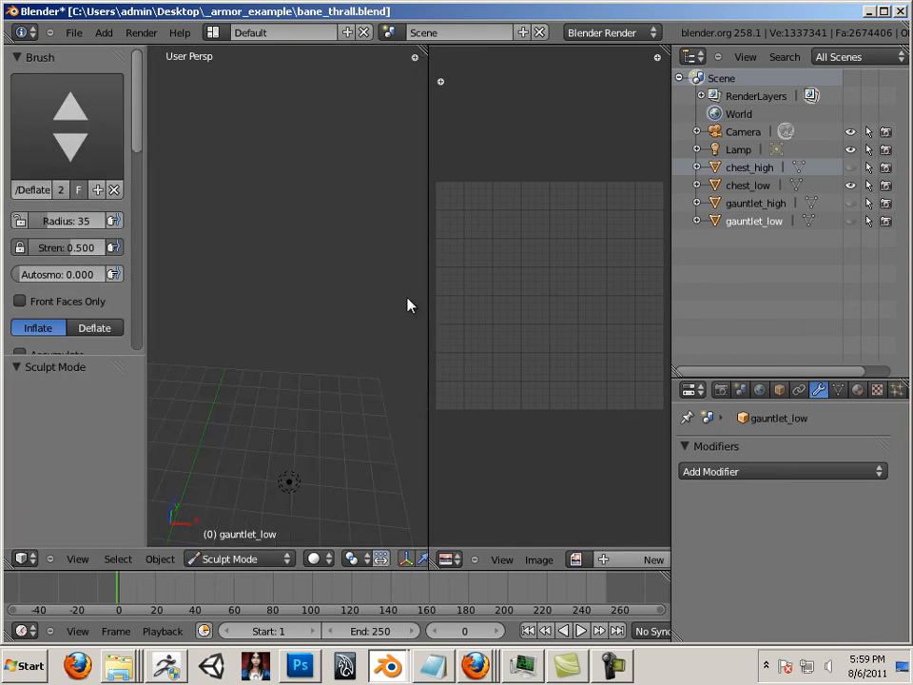
mouse_move(426, 271)
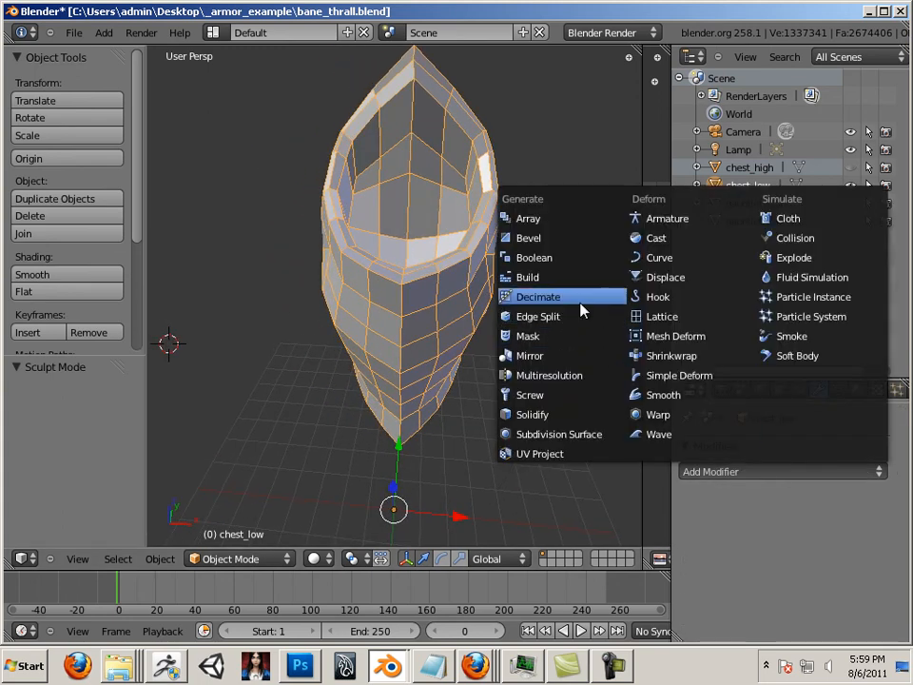
Step: Decimate chest_low with a Decimate modifier at ratio about 0.19 and apply it
left_click(538, 297)
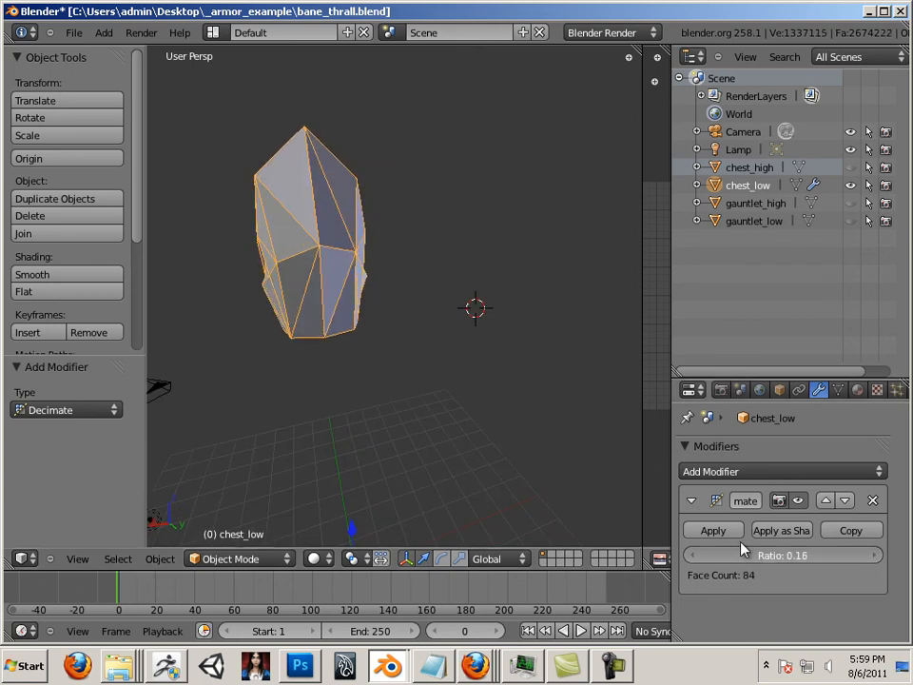
left_click_drag(751, 555, 779, 555)
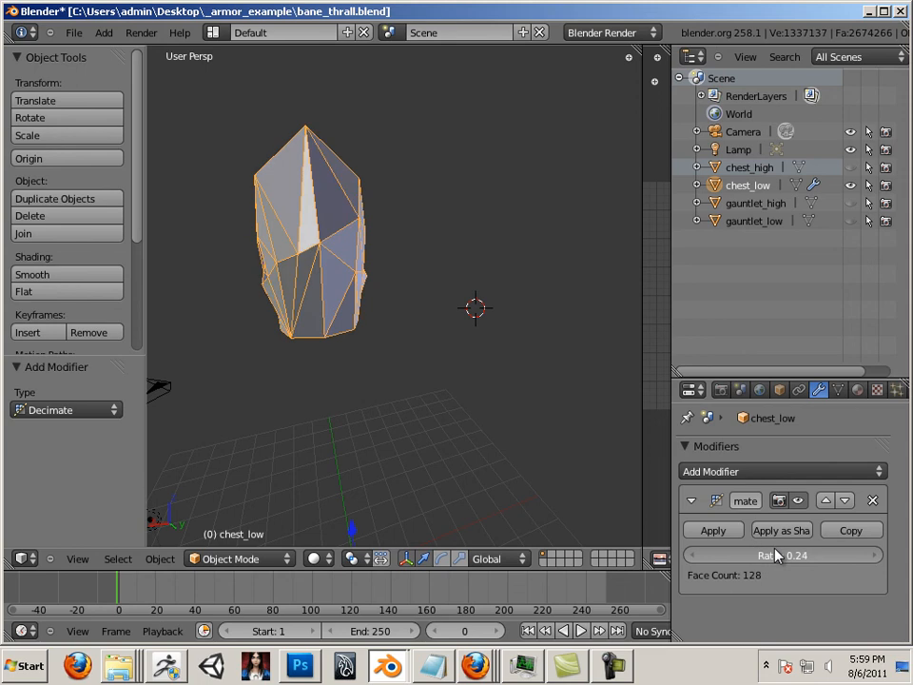
left_click_drag(780, 555, 760, 555)
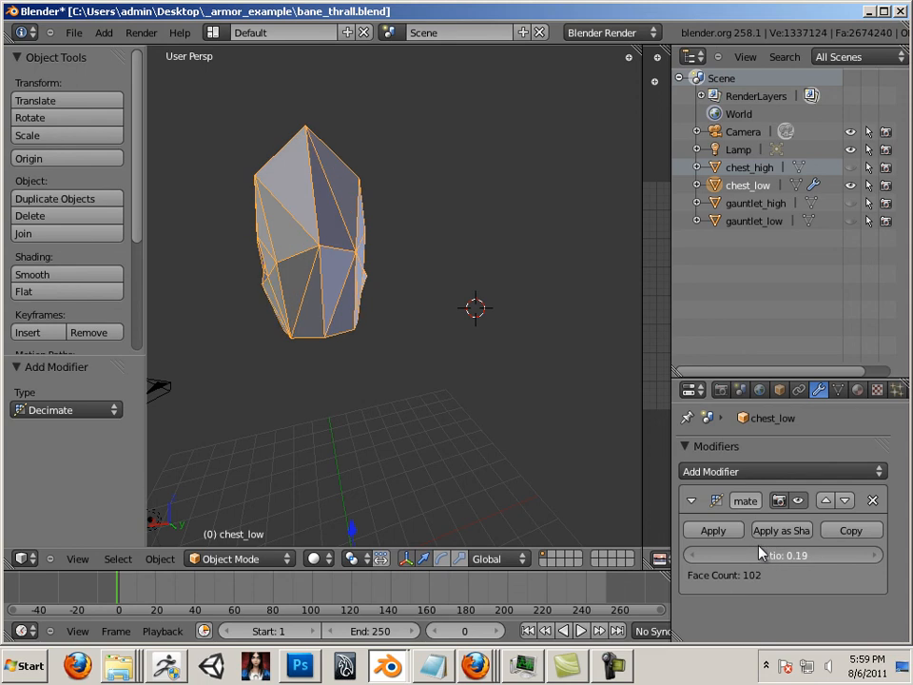
left_click_drag(742, 556, 770, 555)
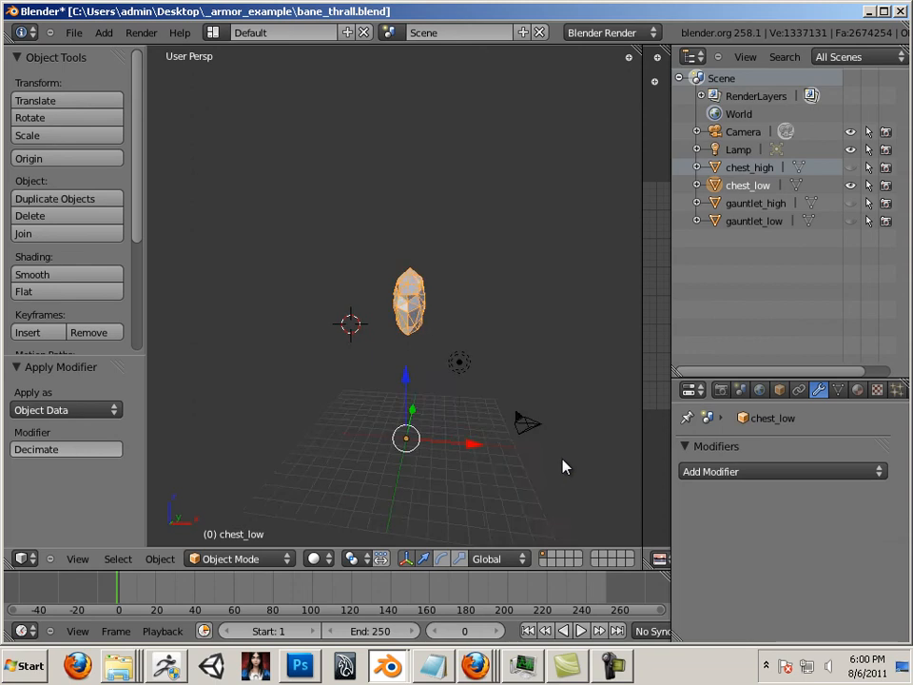
scroll("up", 3)
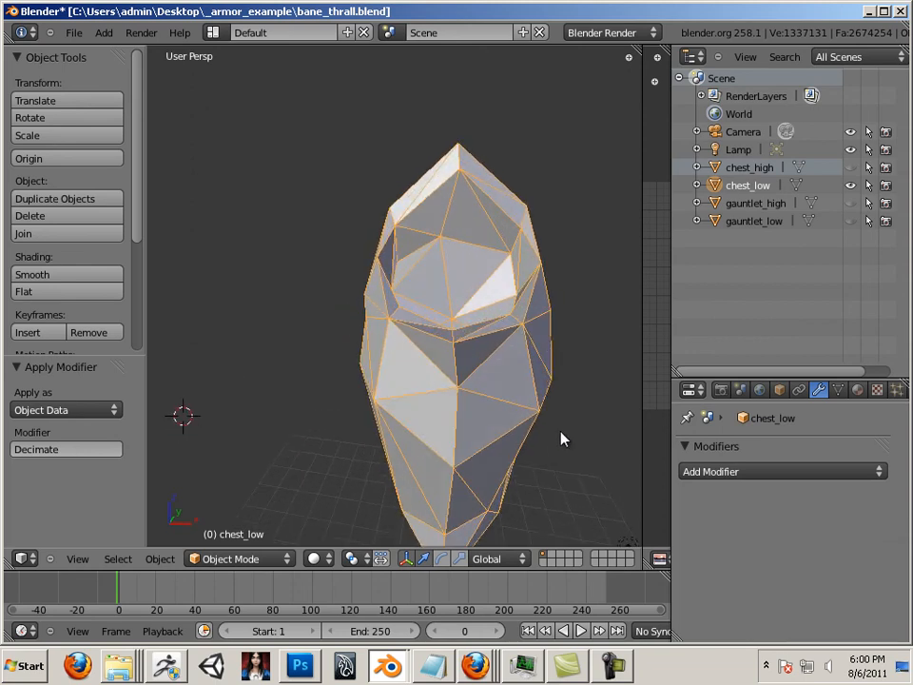